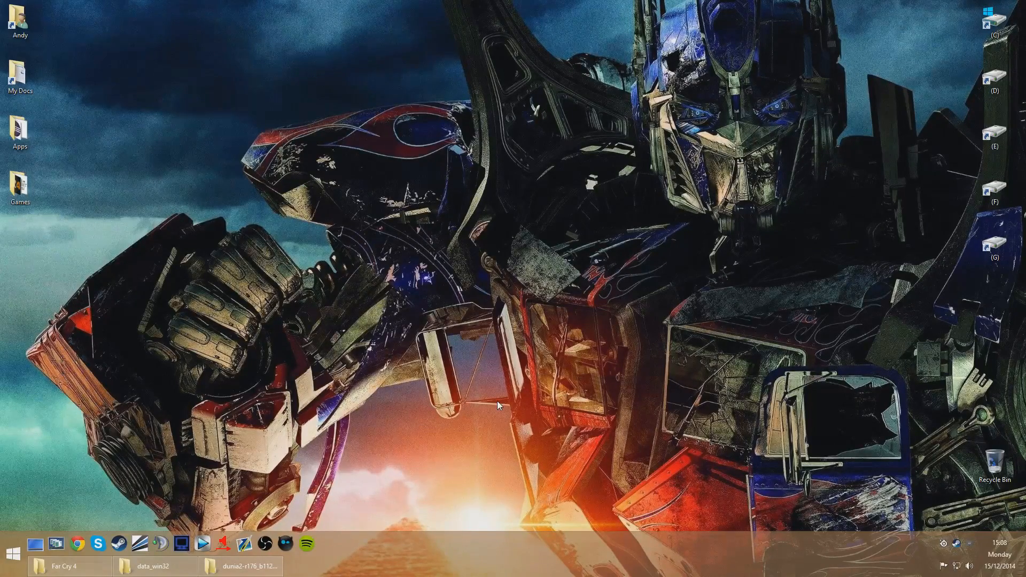
mouse_move(511, 403)
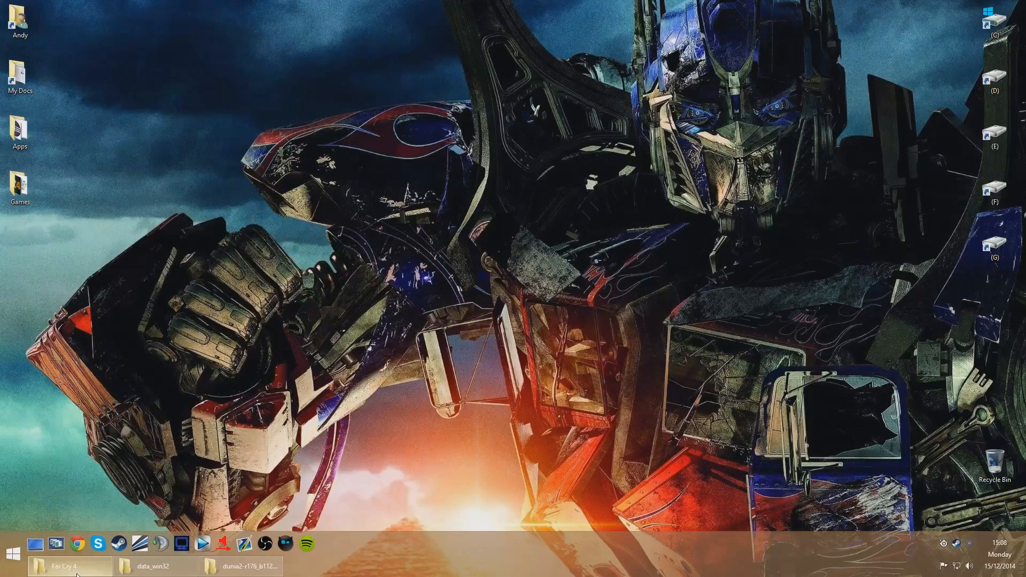
Restore the Far Cry 4 settings folder window from the taskbar
click(68, 567)
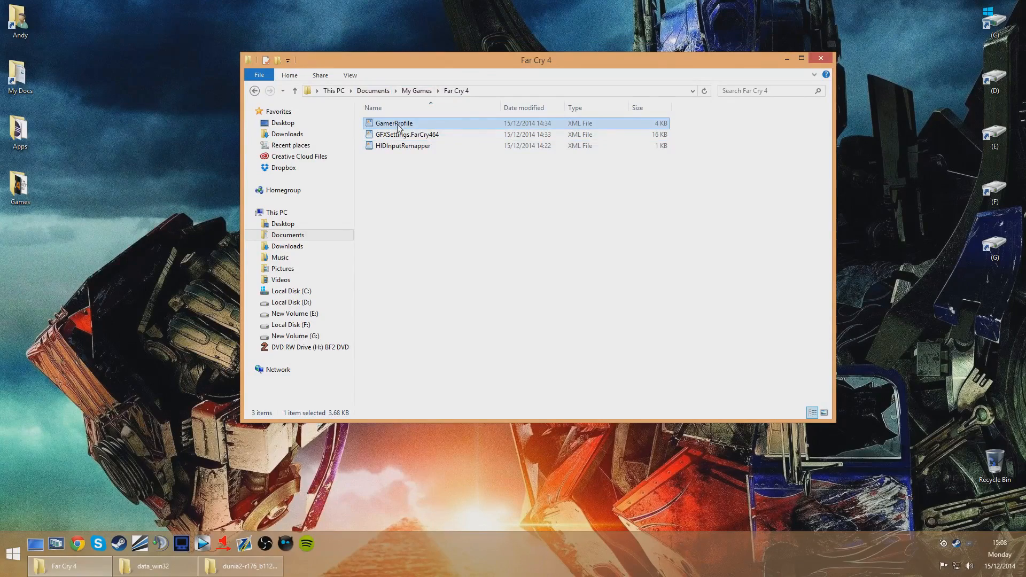
Open GamerProfile.xml in WordPad and change MouseAcceleration from "1" to "0"
double_click(393, 123)
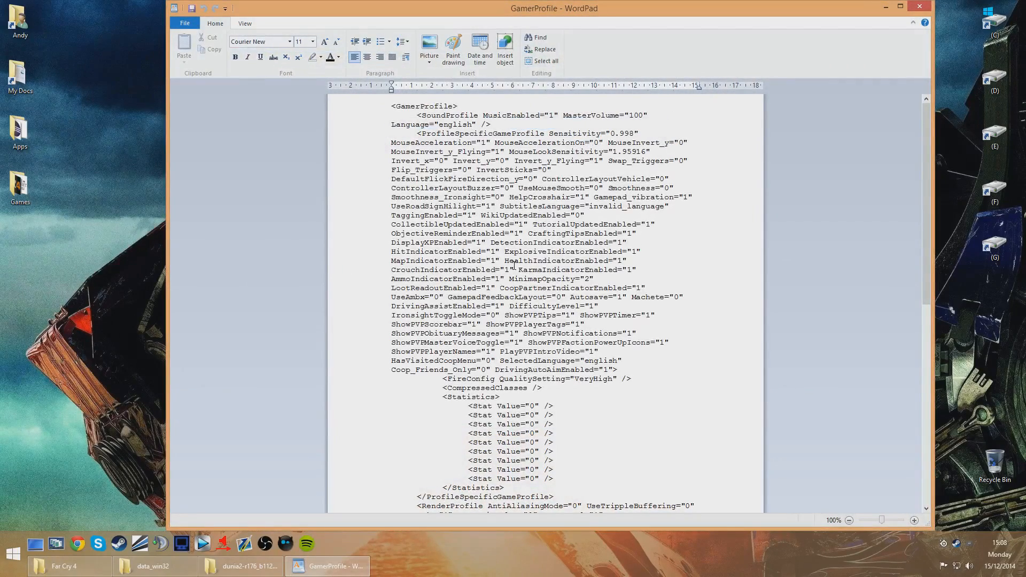
scroll(down, 3)
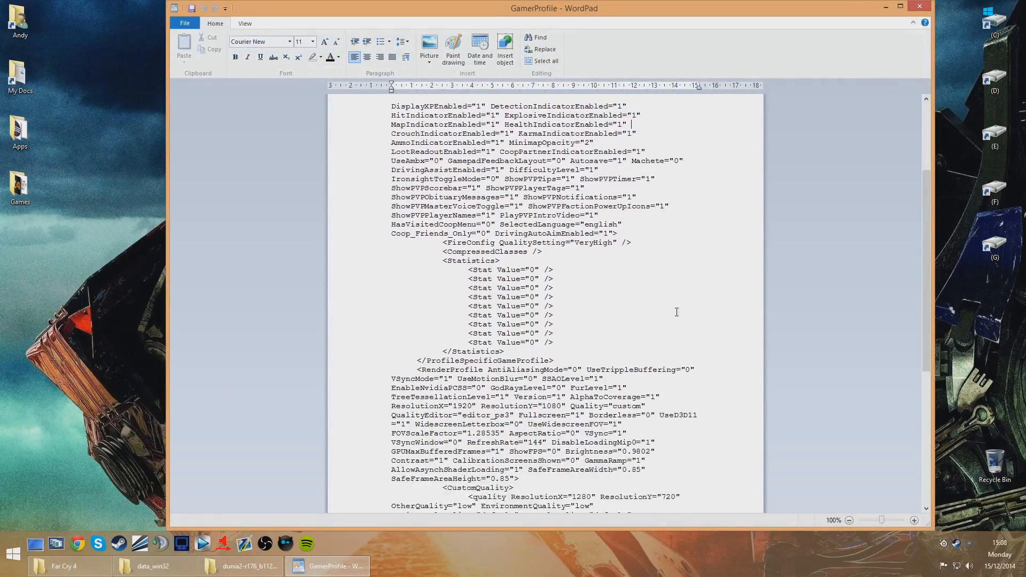
scroll(up, 3)
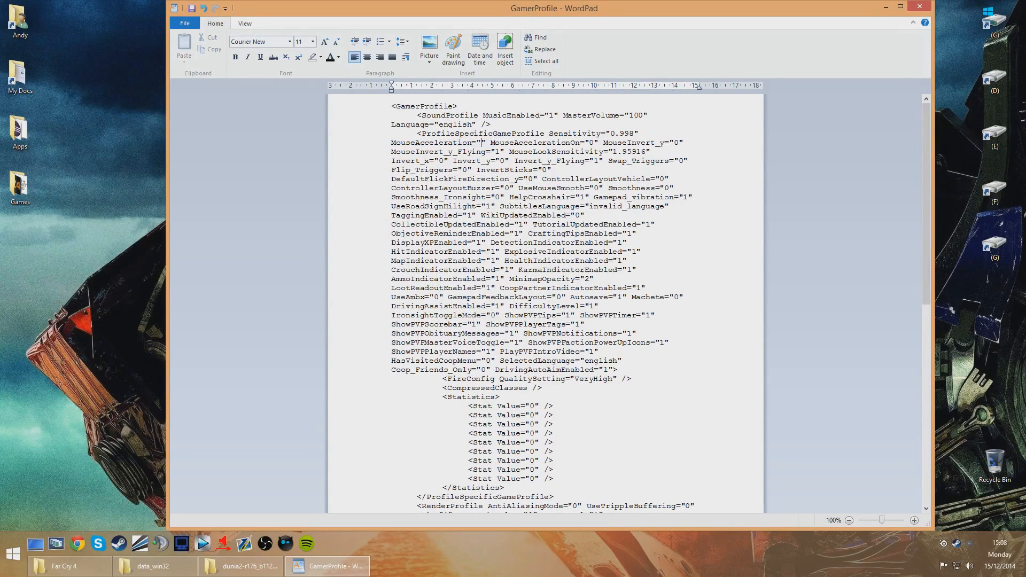
double_click(431, 142)
text(0)
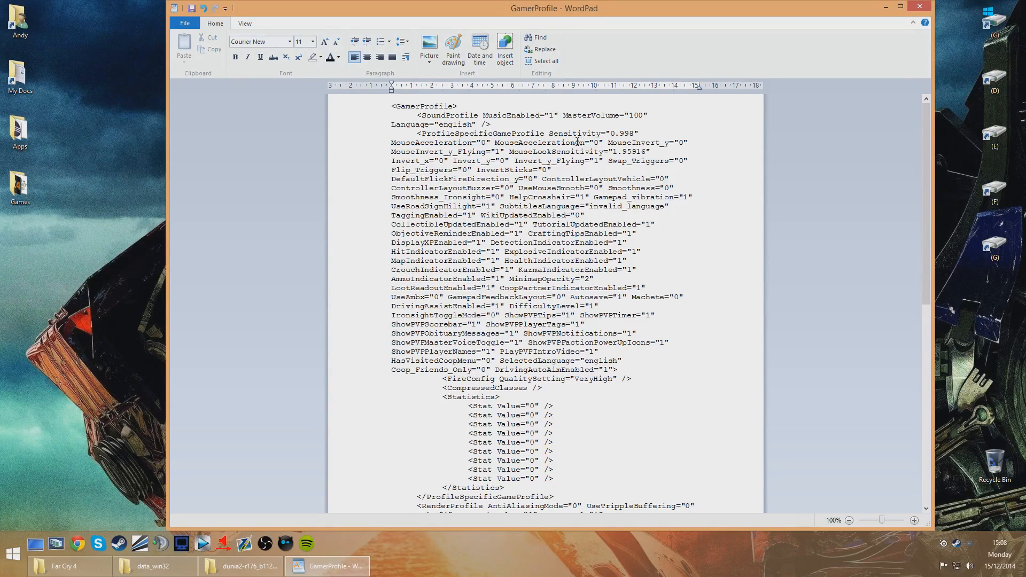
double_click(592, 142)
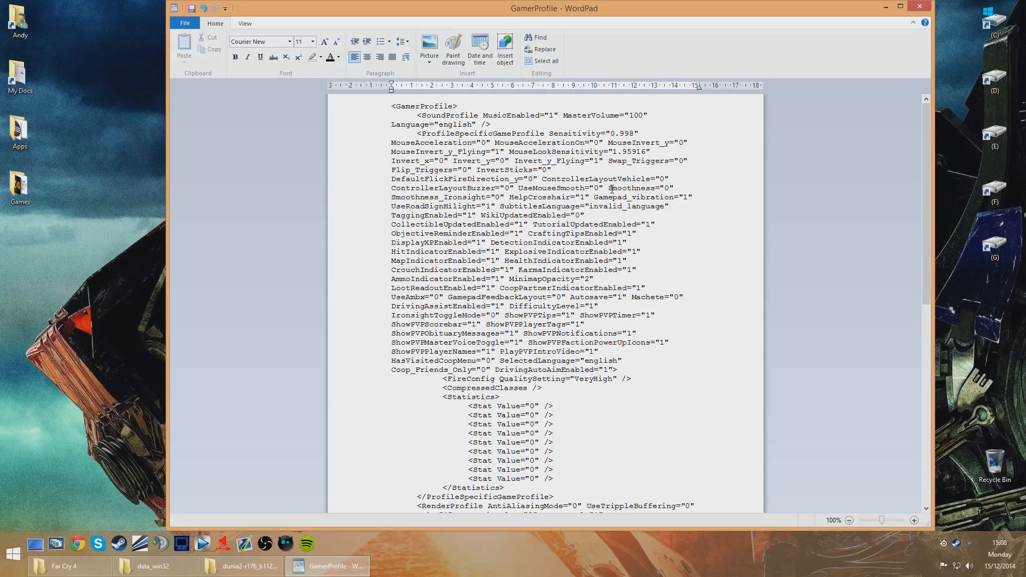
mouse_move(665, 189)
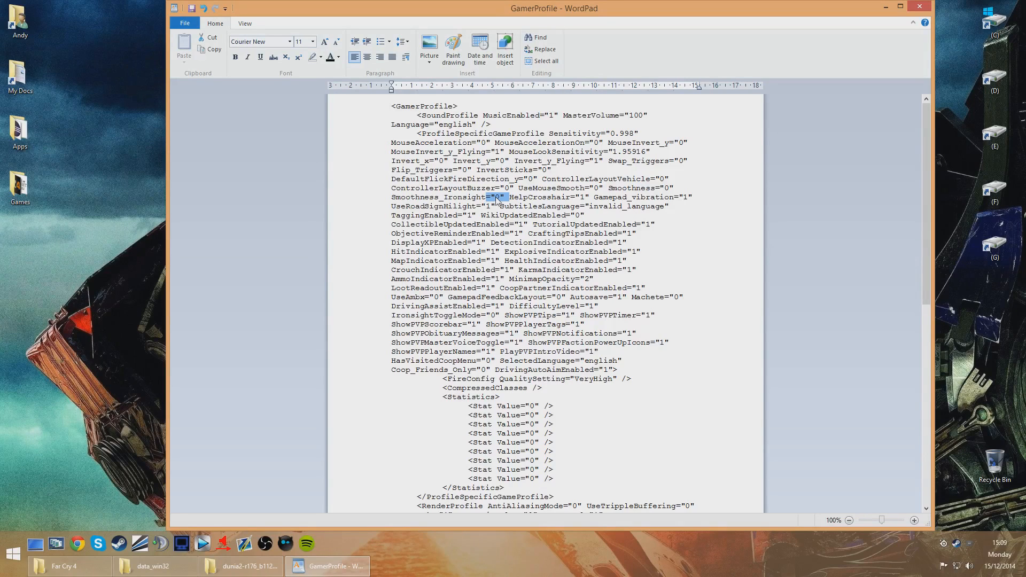
scroll(down, 3)
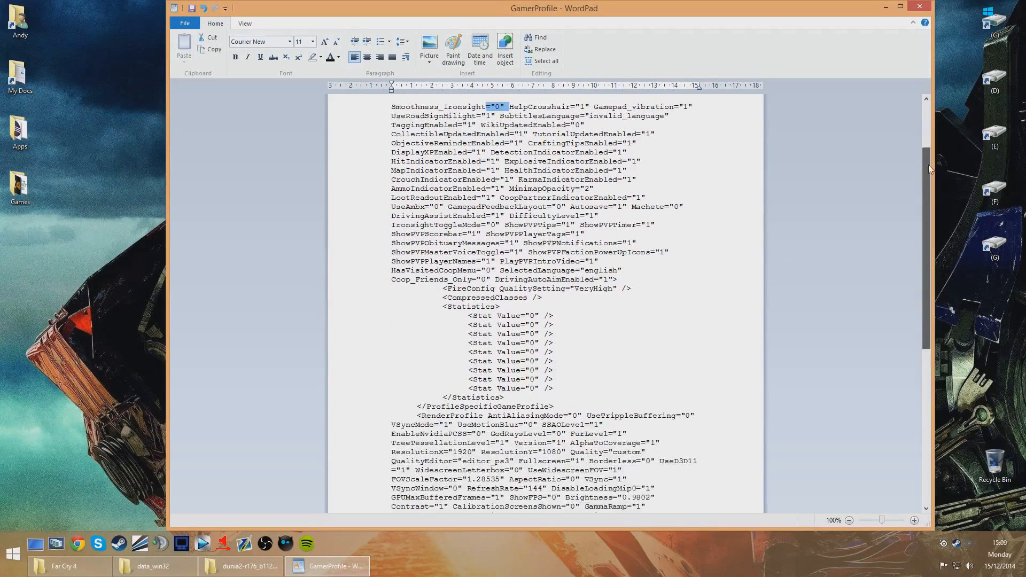
scroll(down, 3)
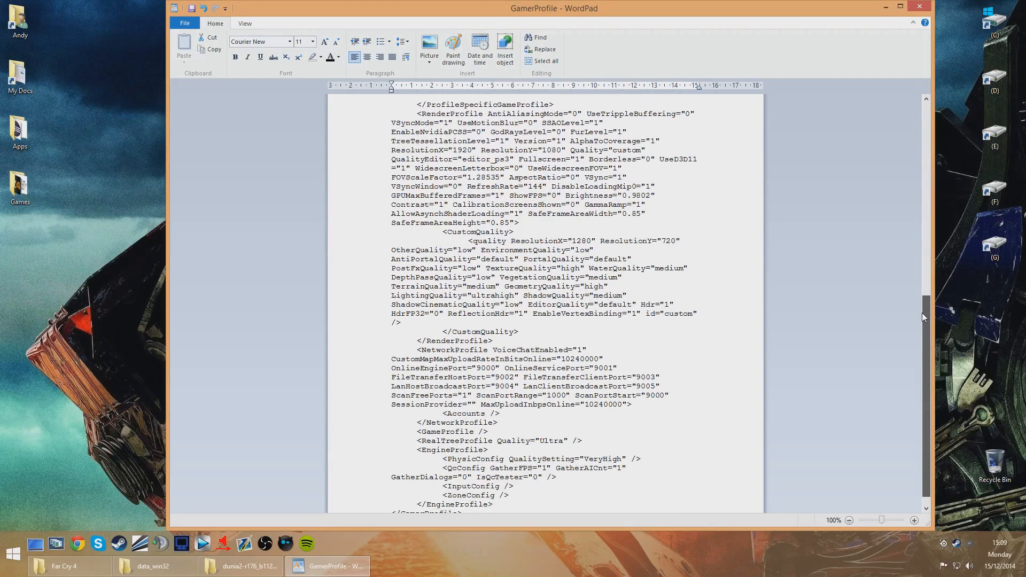
scroll(down, 3)
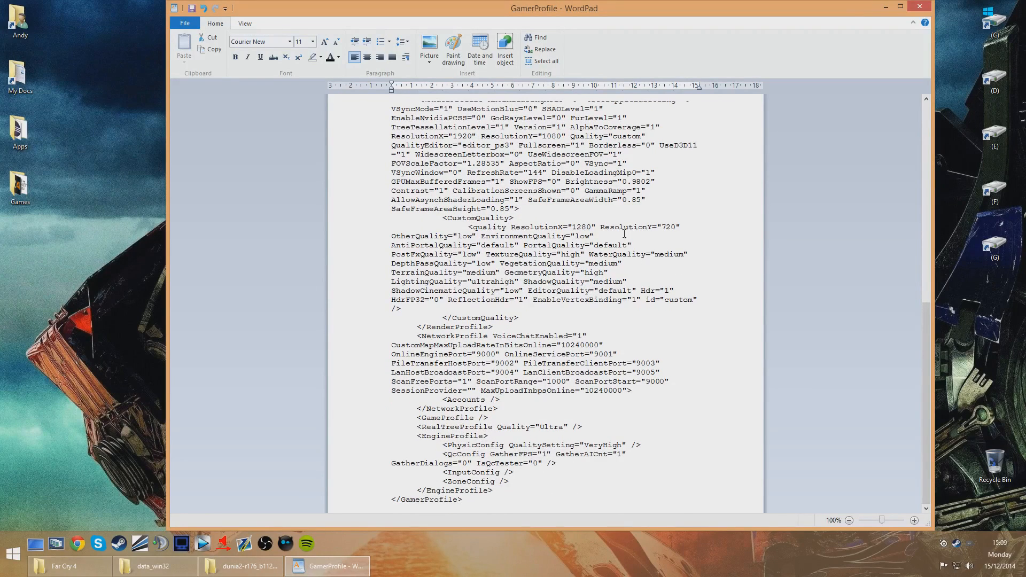
double_click(565, 172)
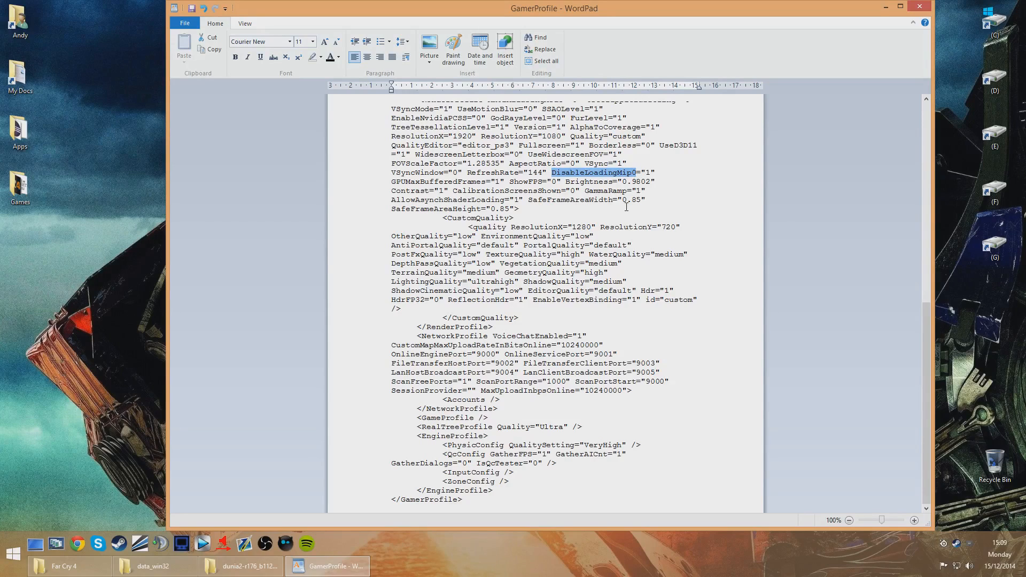
click(649, 172)
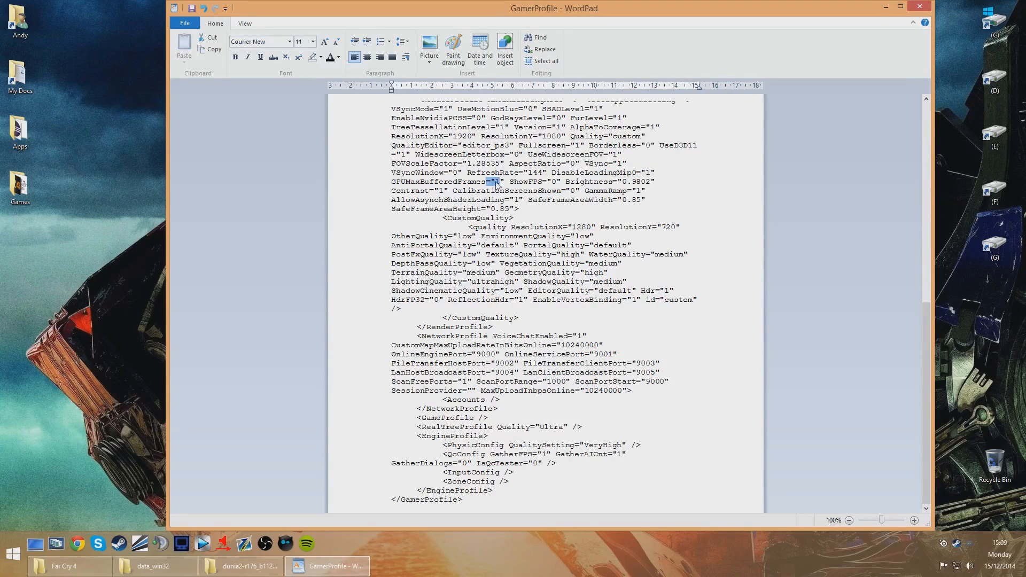
mouse_move(488, 217)
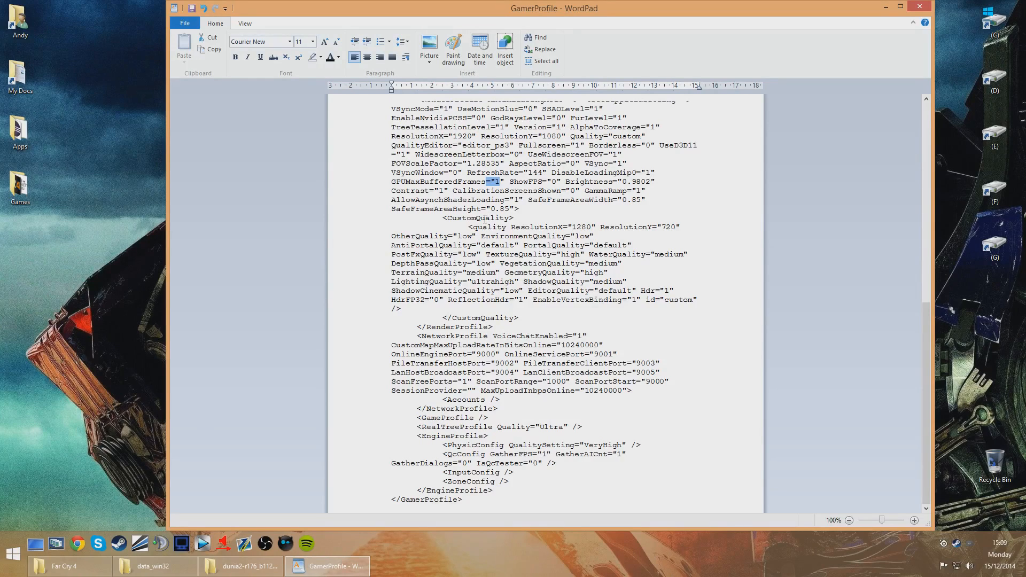
Close GamerProfile in WordPad, saving the MouseAcceleration change
click(919, 6)
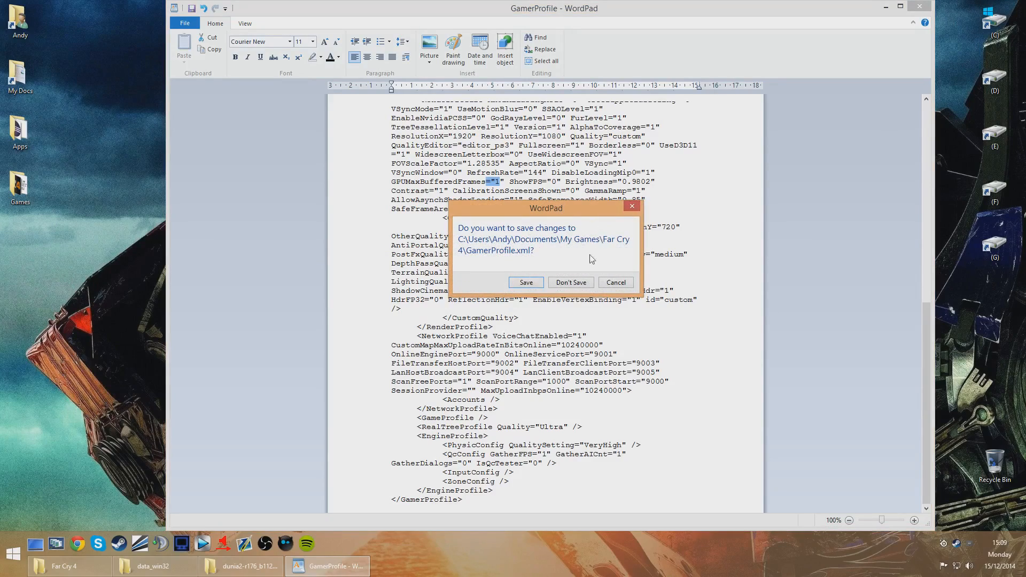
click(570, 283)
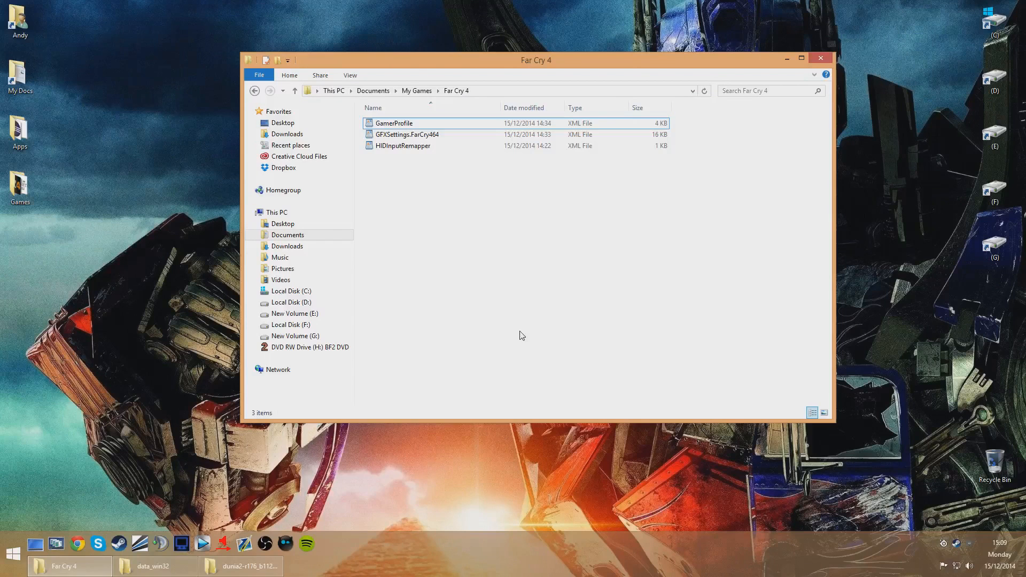
mouse_move(484, 374)
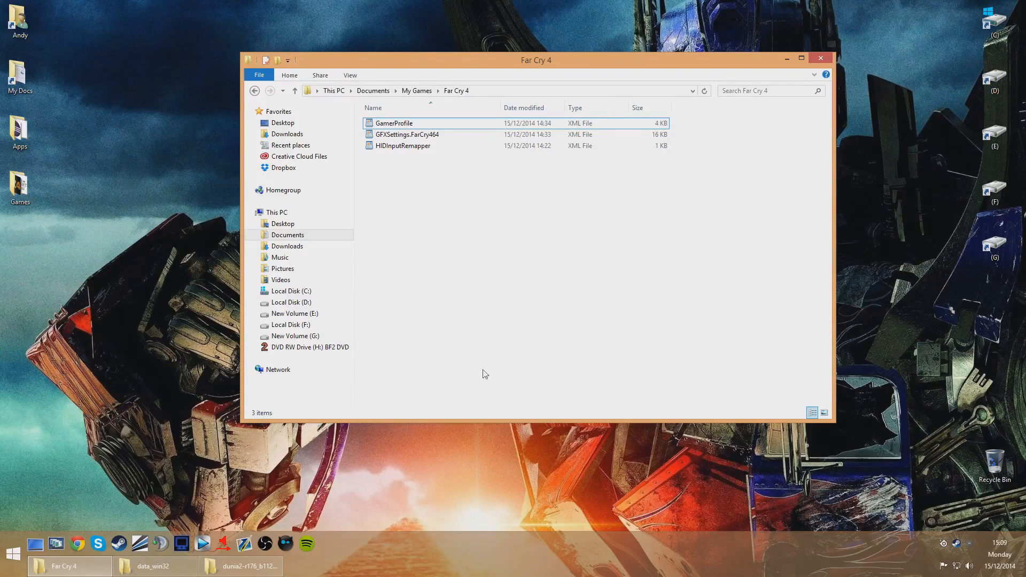
Open the Dunia2 unpacker's bin folder and navigate the other window toward F:\Programs\Far Cry 4
click(240, 566)
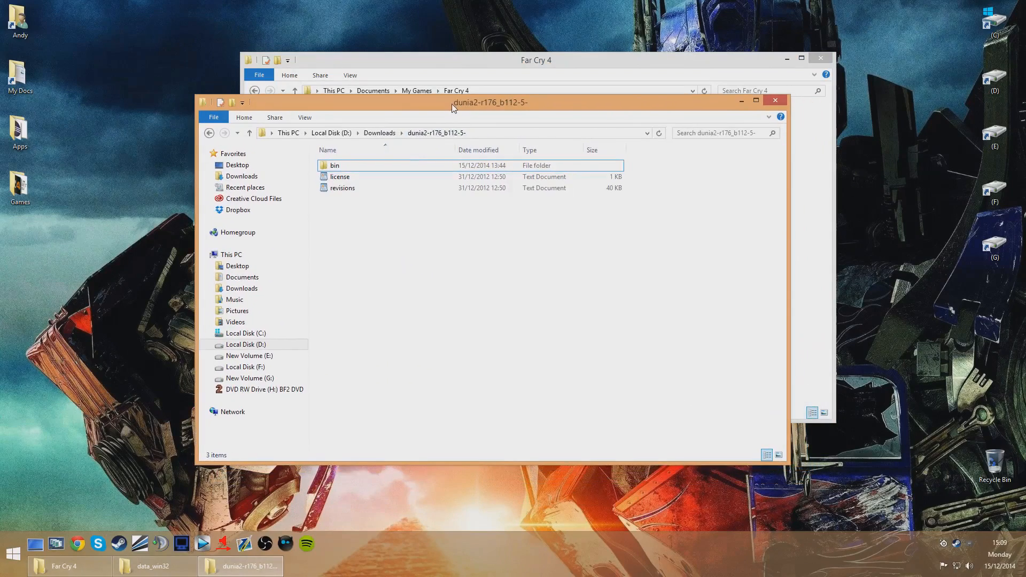
drag(451, 102, 434, 157)
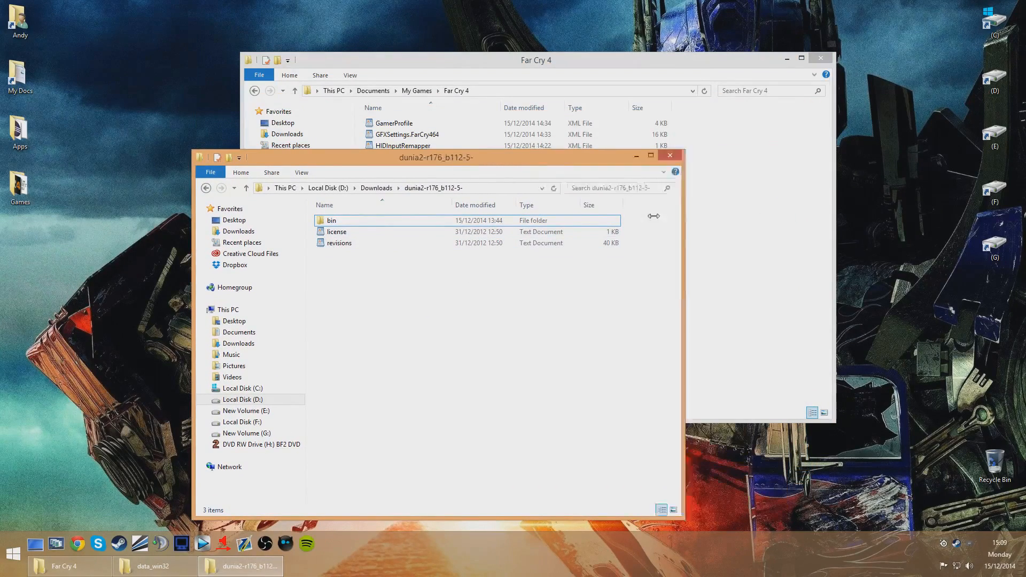
double_click(331, 220)
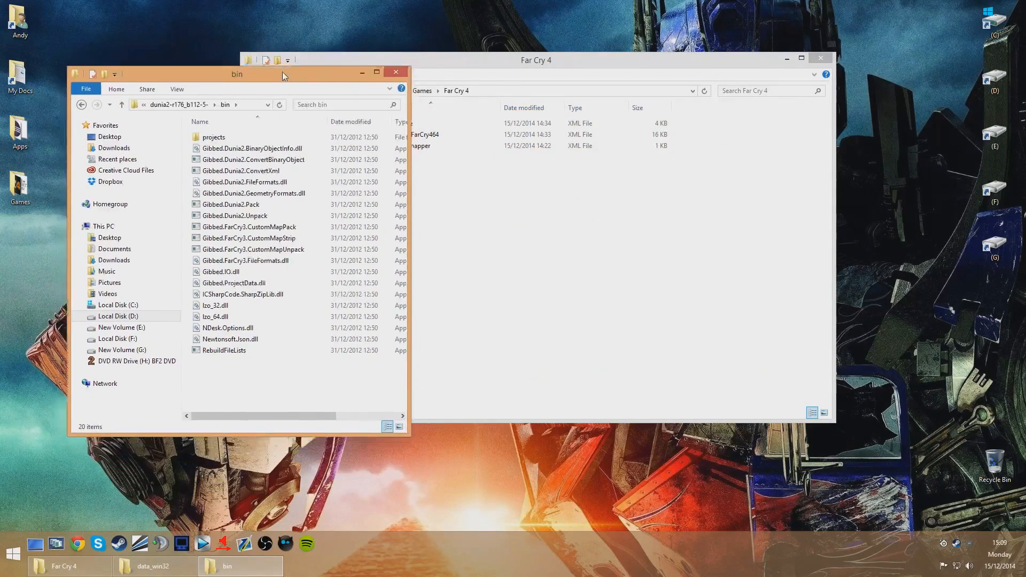
click(535, 59)
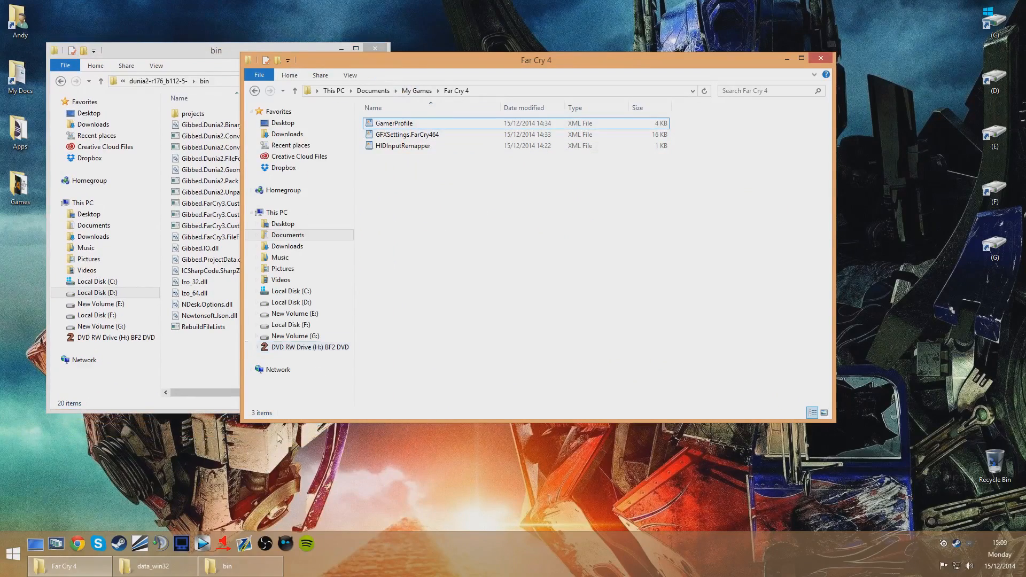
click(155, 566)
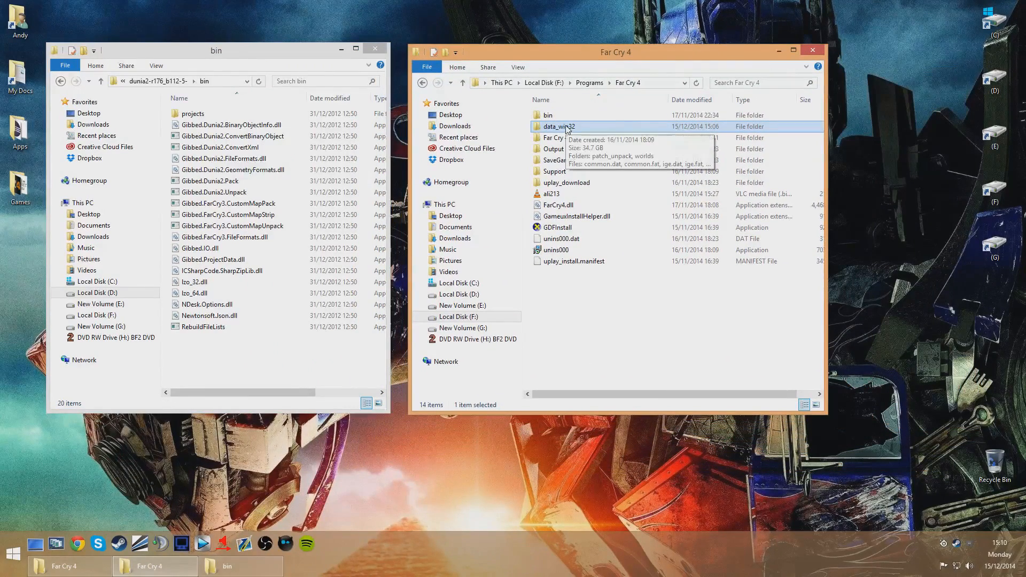
double_click(557, 127)
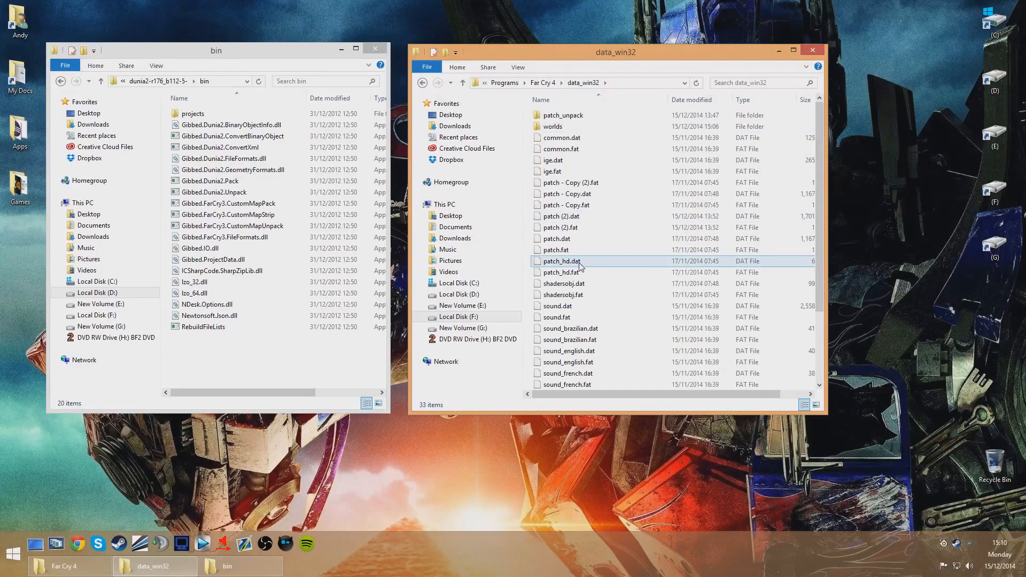
mouse_move(595, 295)
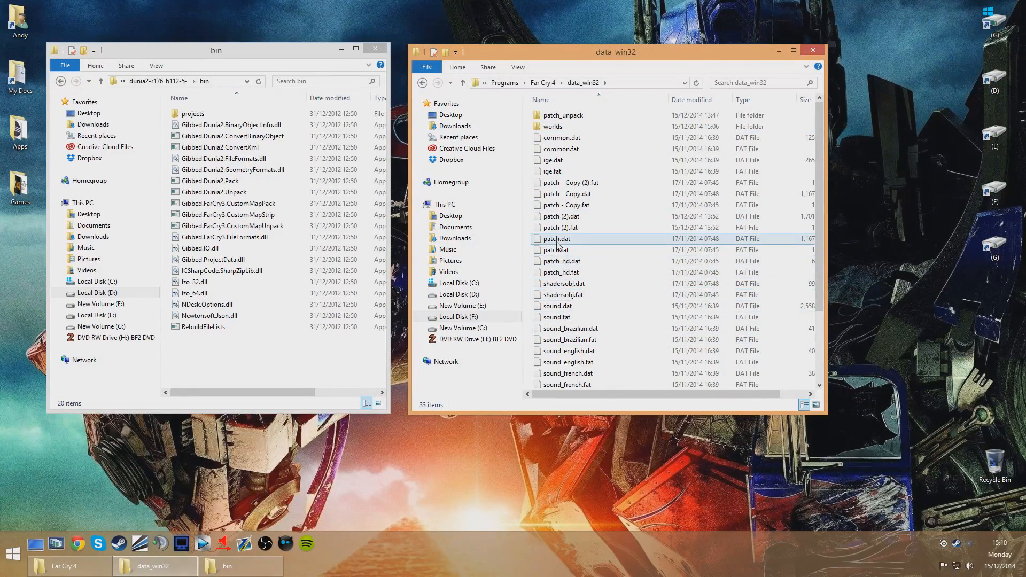
click(556, 238)
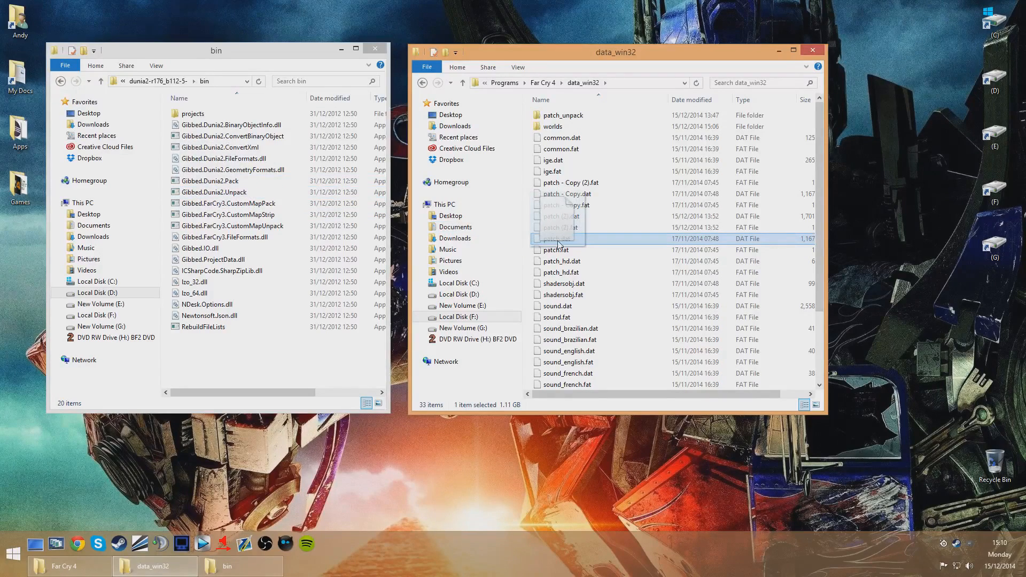
mouse_move(559, 239)
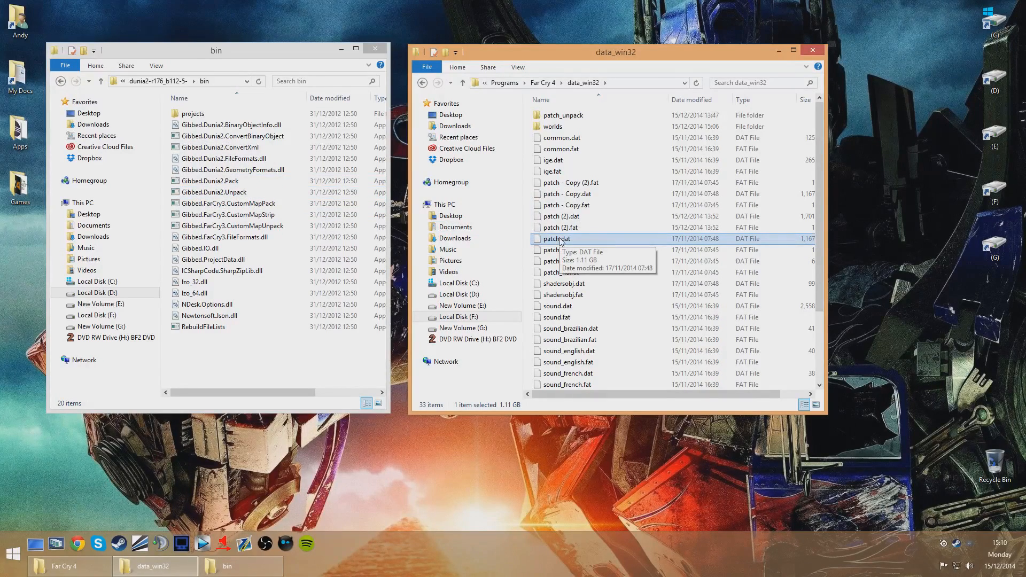
mouse_move(557, 244)
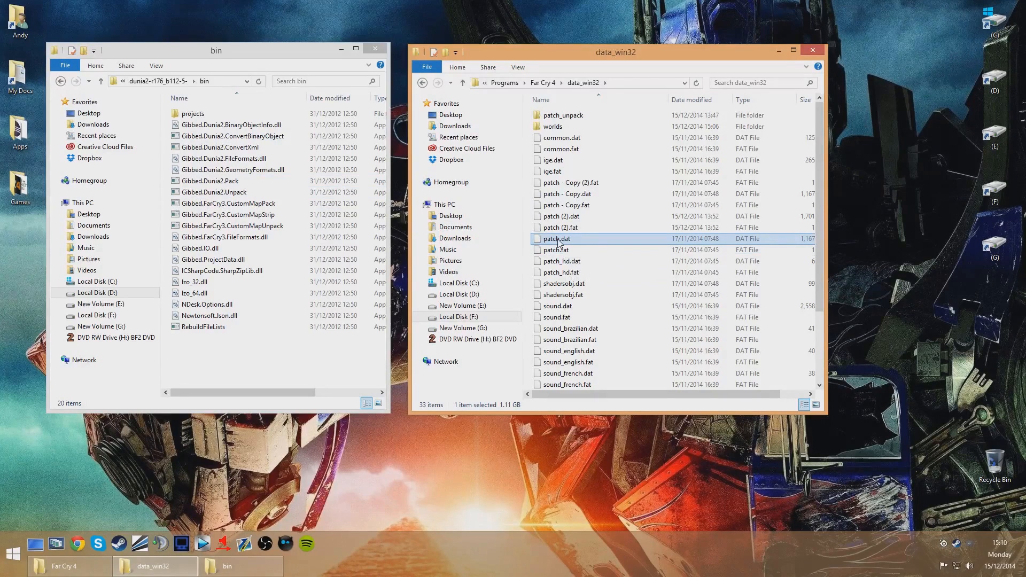
mouse_move(557, 239)
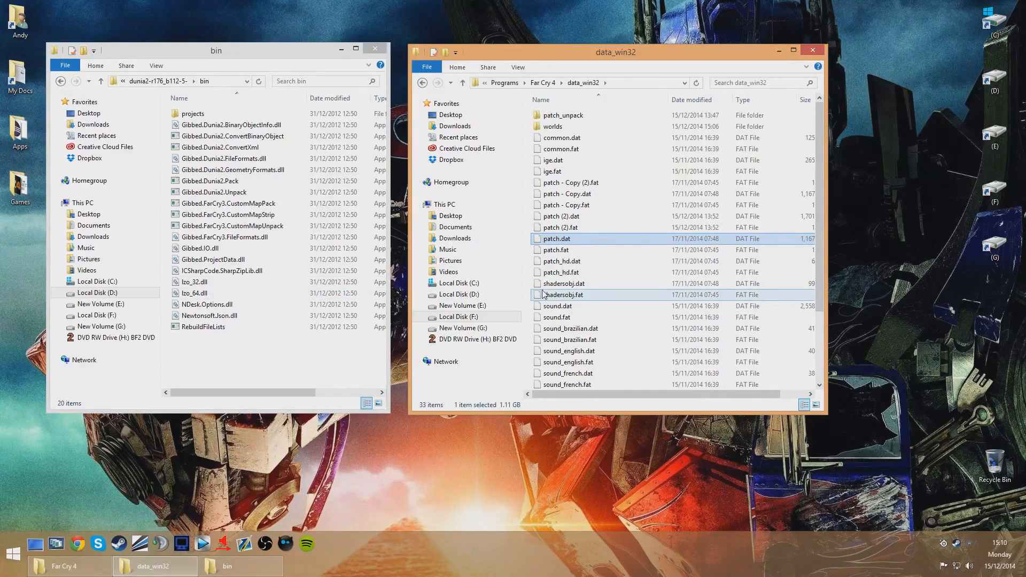
mouse_move(559, 295)
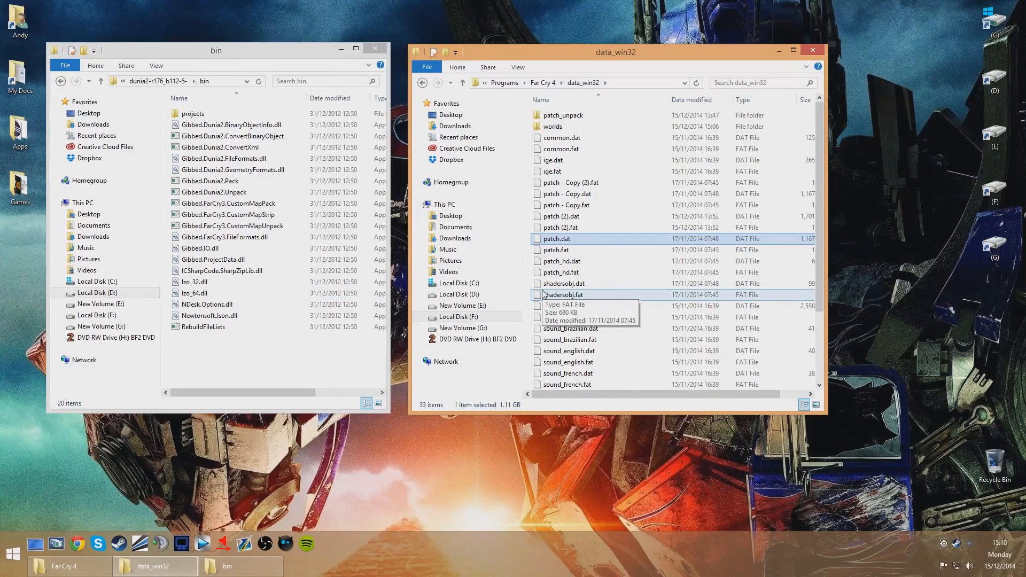
mouse_move(558, 190)
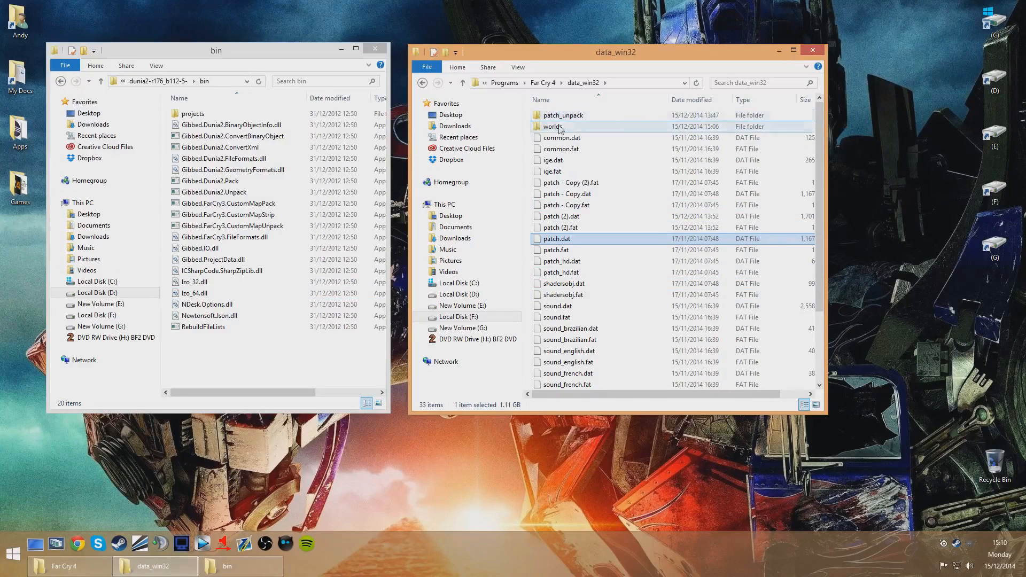
mouse_move(562, 115)
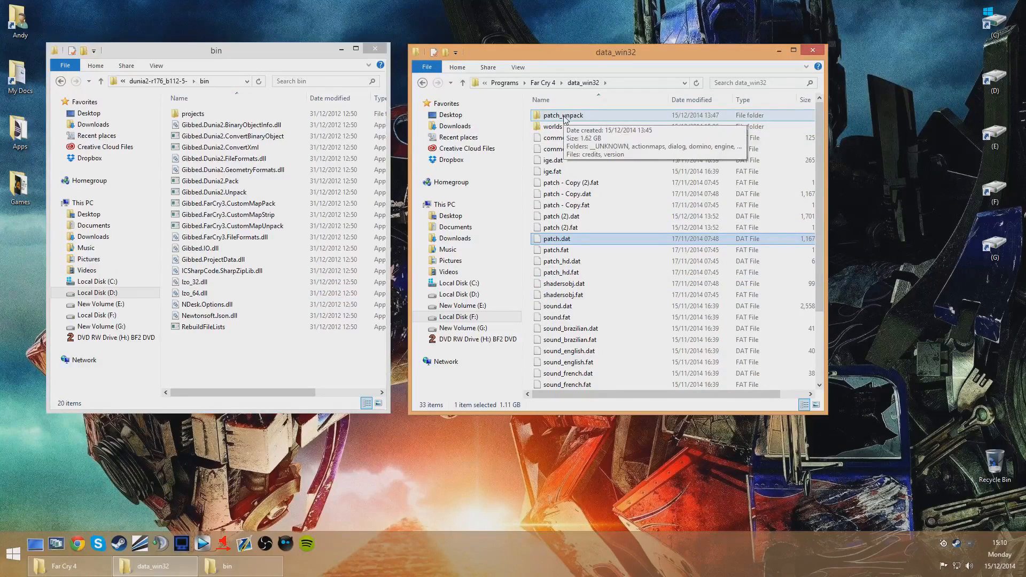
Navigate patch_unpack\__UNKNOWN\misc and open 4881E4C778199500.maybe.rml in WordPad
double_click(561, 115)
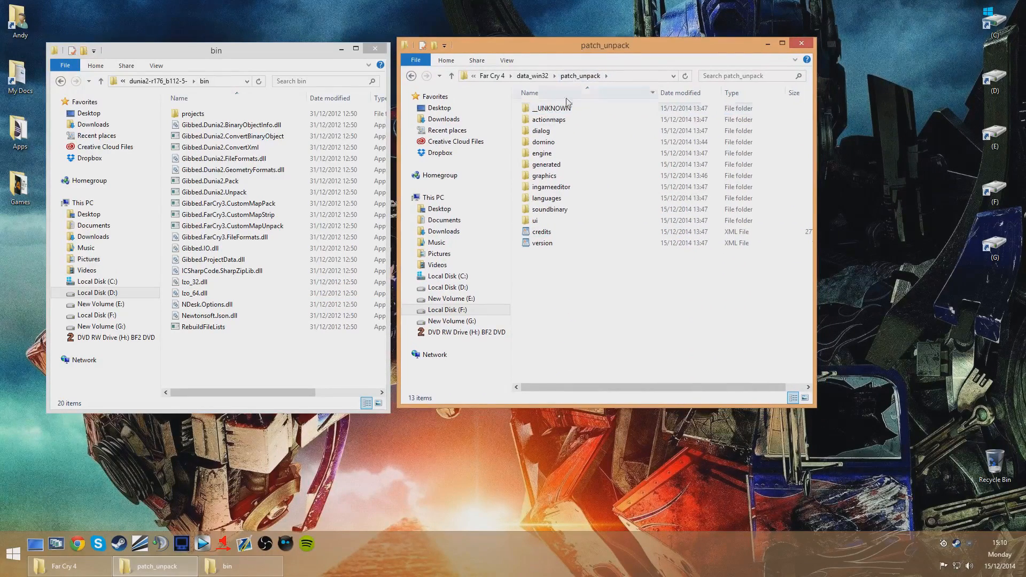
double_click(549, 108)
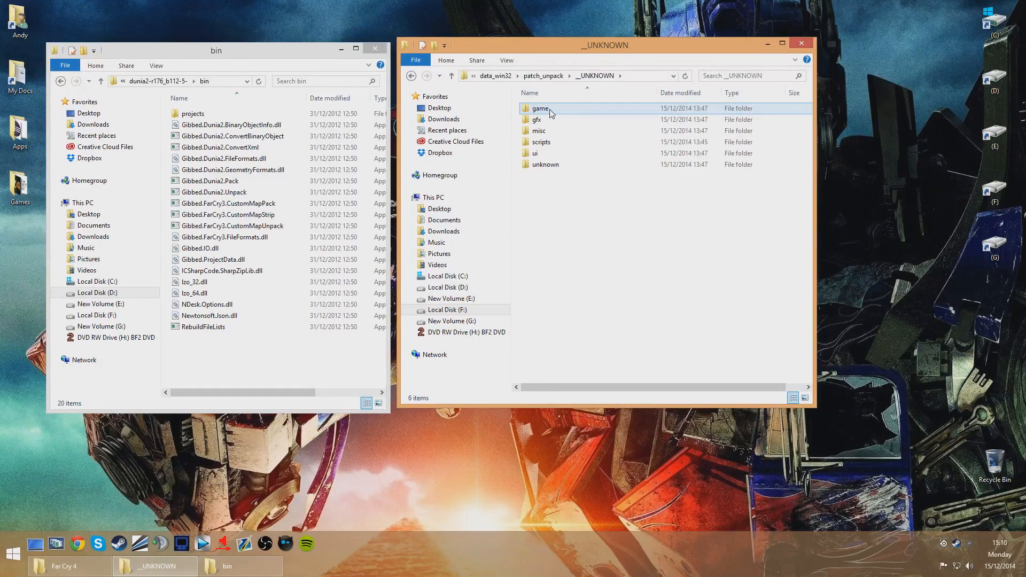
double_click(538, 131)
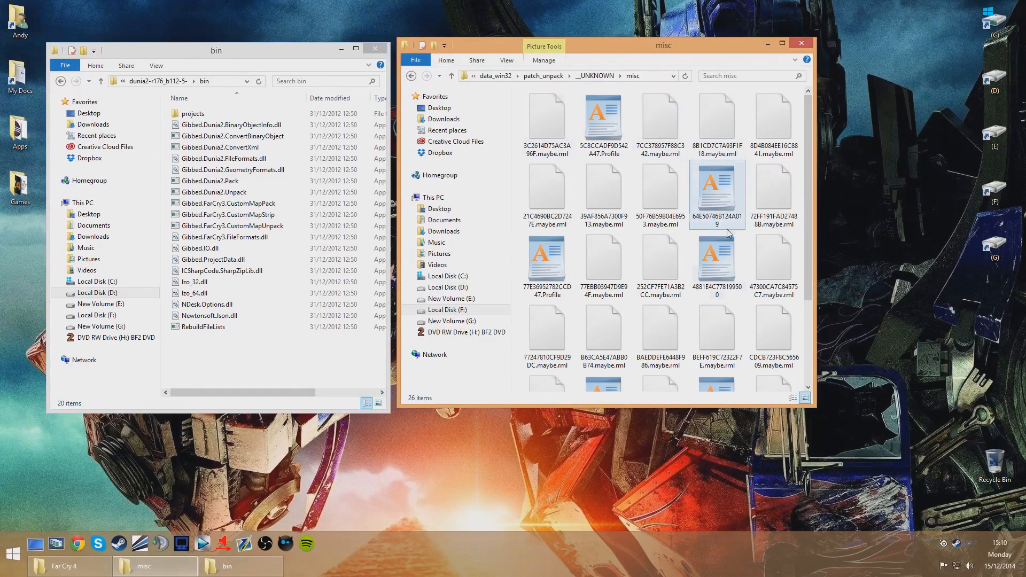
scroll(down, 3)
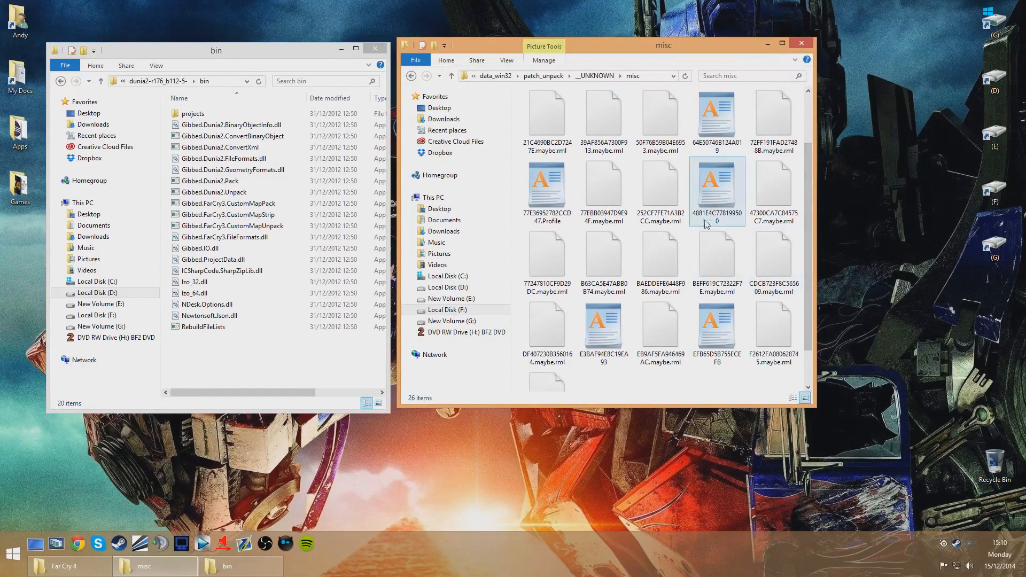
click(716, 190)
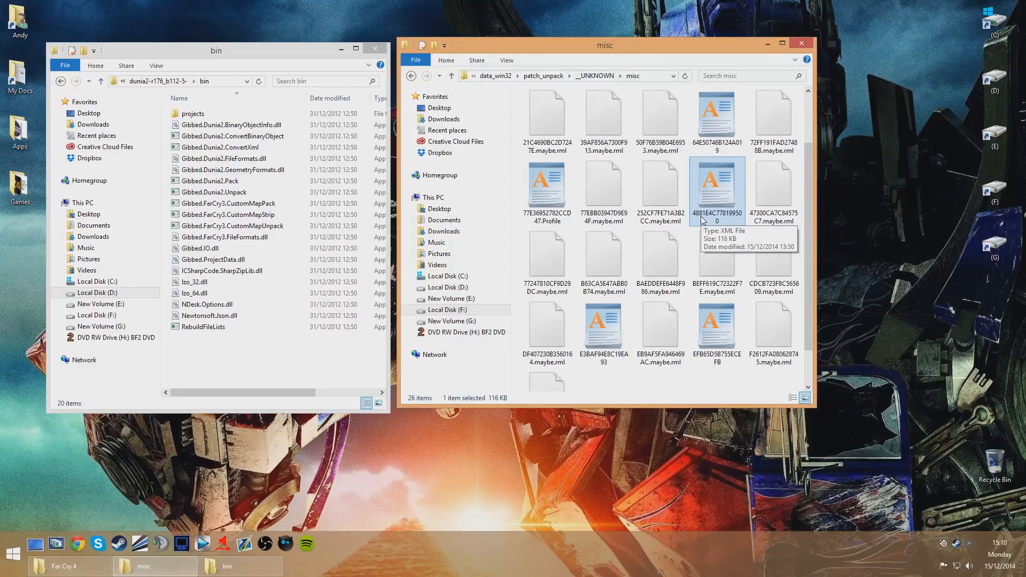
double_click(716, 186)
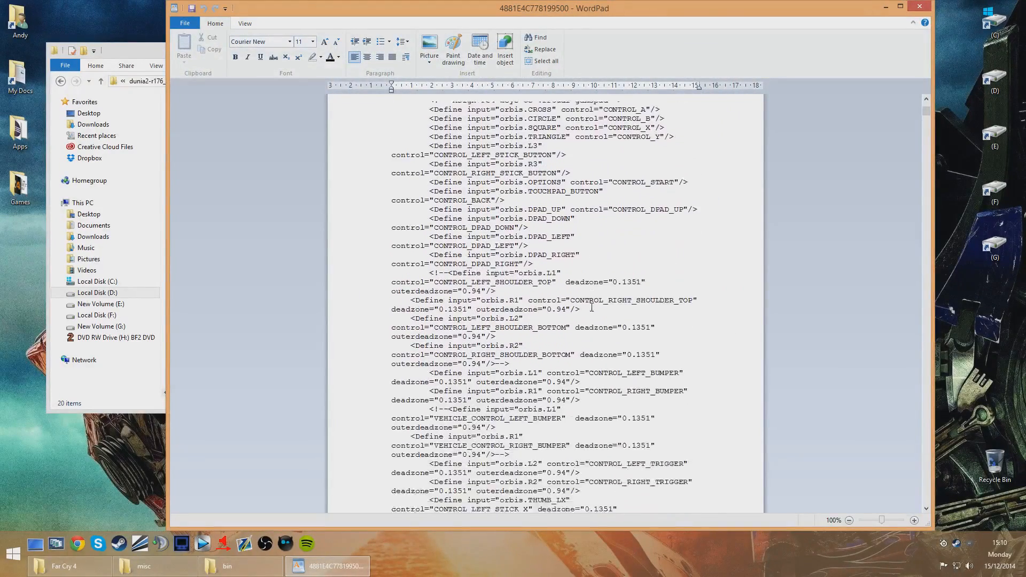
Find the control_mouse look binding with sensitivity 0.0002 and select its whole Binding block
scroll(down, 3)
text(control_)
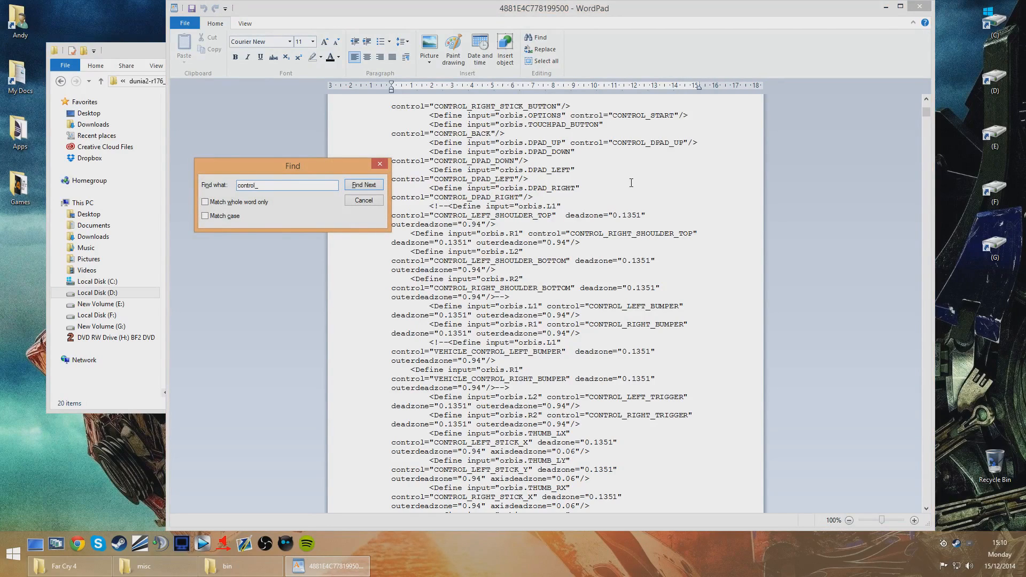
text(mouse)
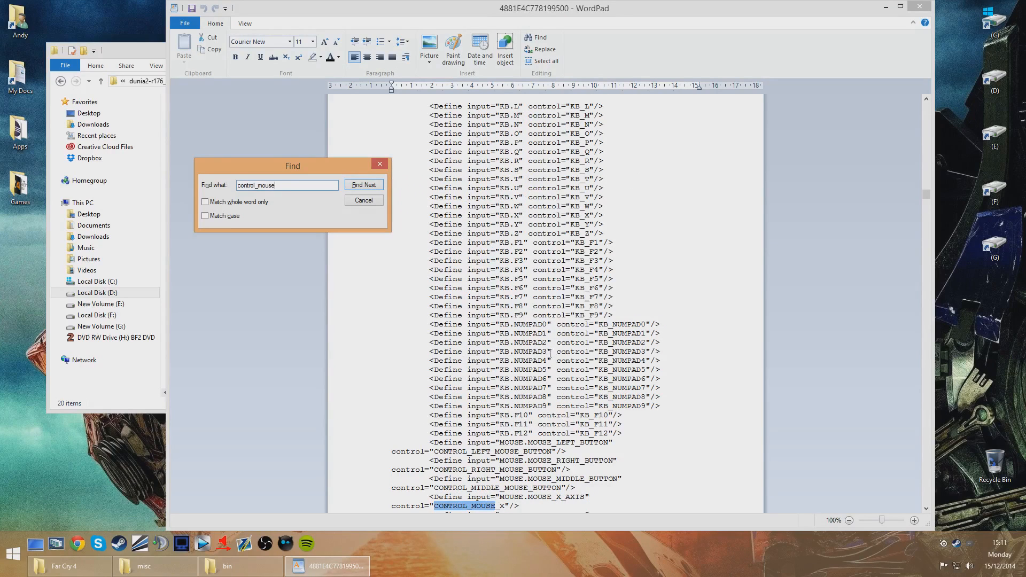
click(363, 185)
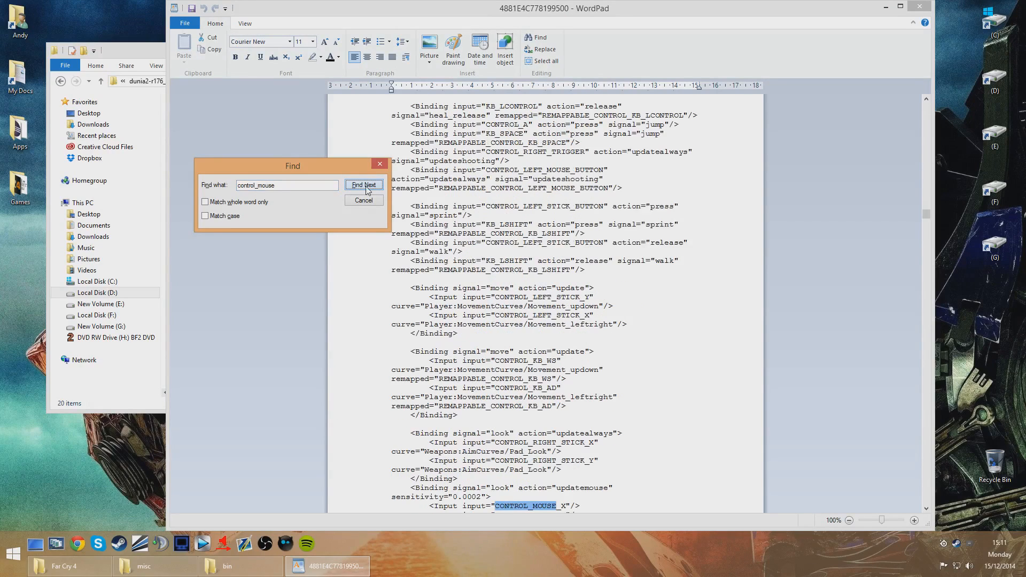
click(363, 185)
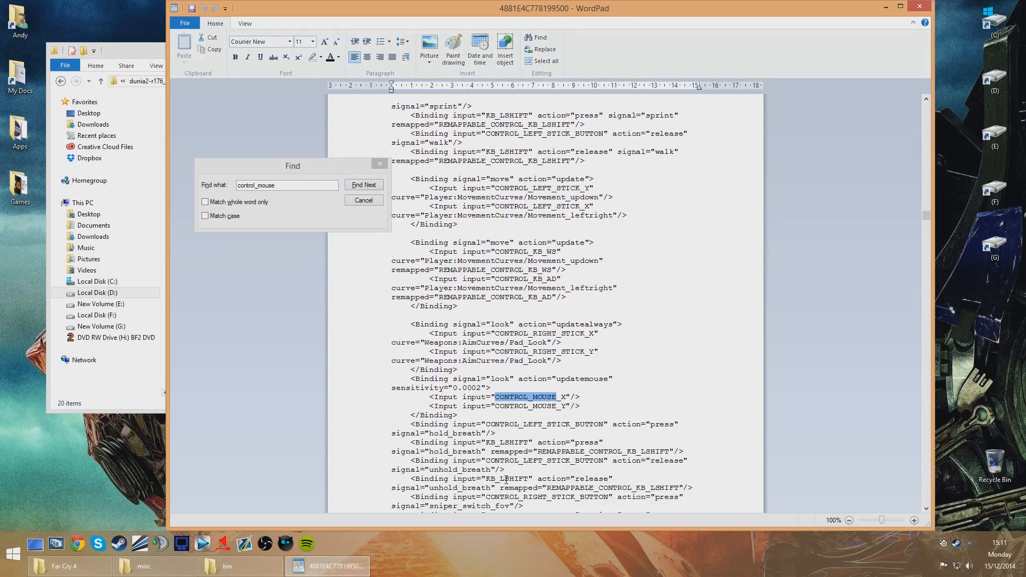
click(363, 184)
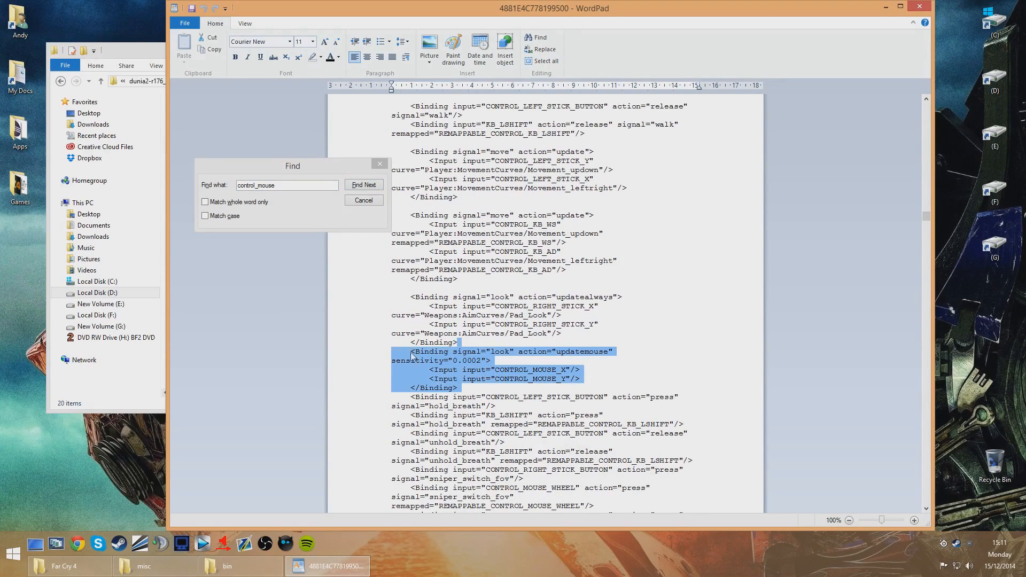
click(362, 184)
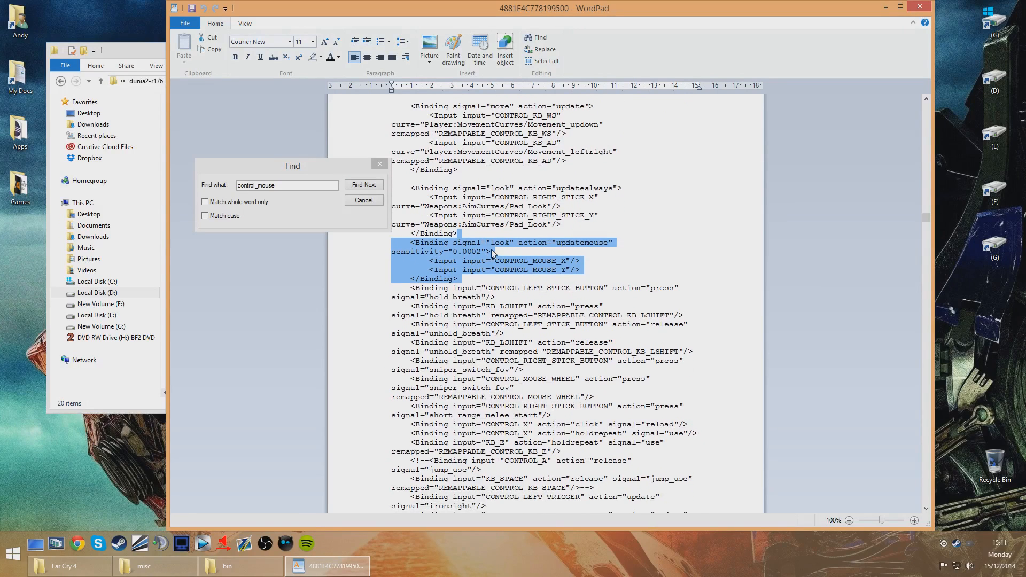
mouse_move(468, 286)
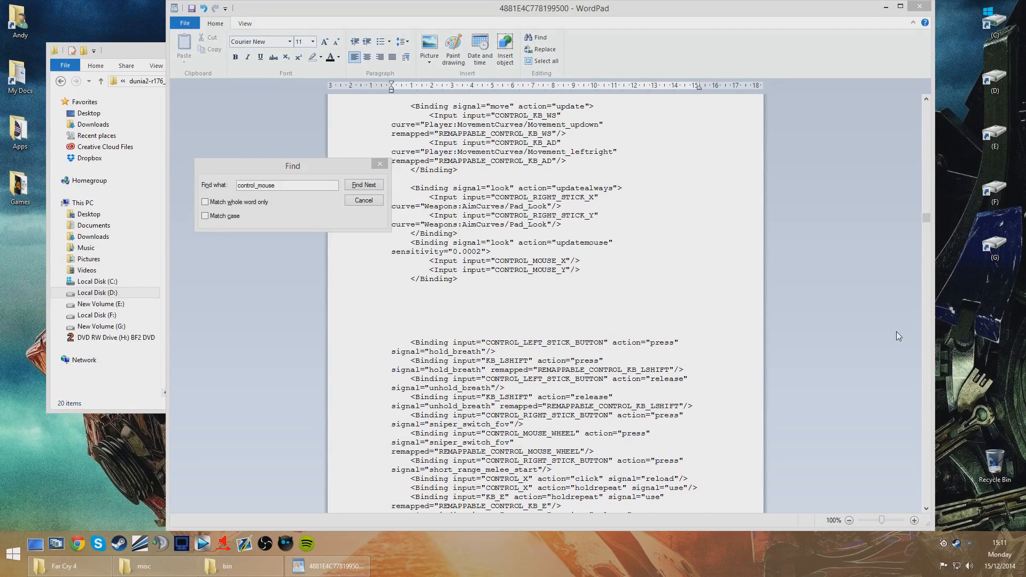
mouse_move(662, 297)
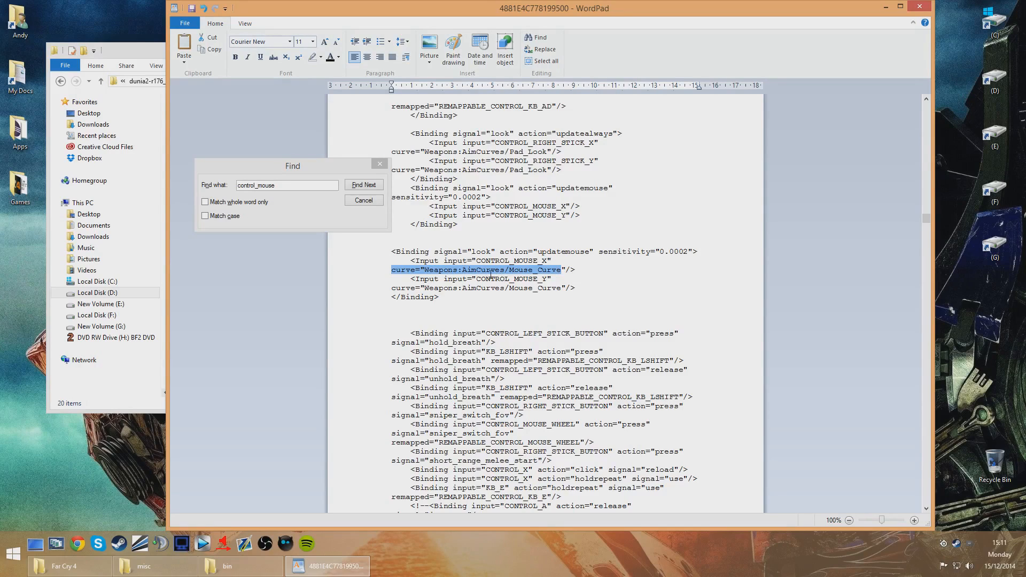
mouse_move(444, 304)
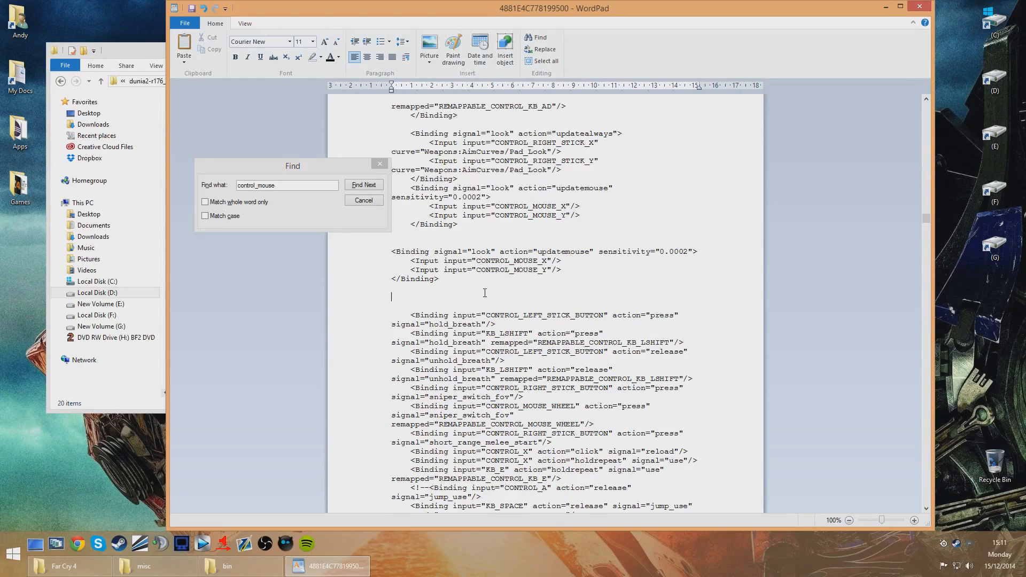
mouse_move(309, 199)
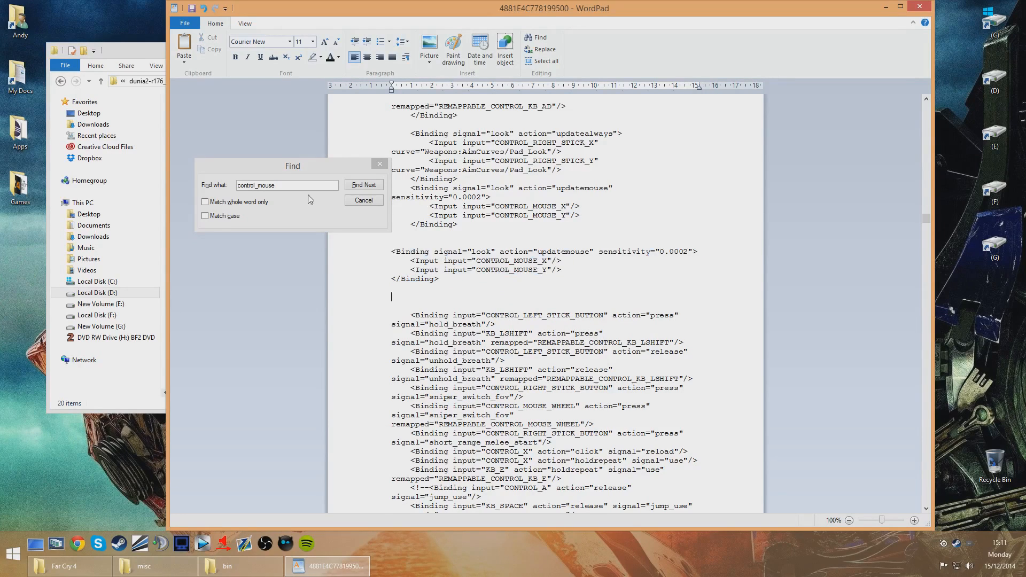
Search for look_mw to reach the mounted-weapon mouse binding with sensitivity 0.0045
triple_click(286, 185)
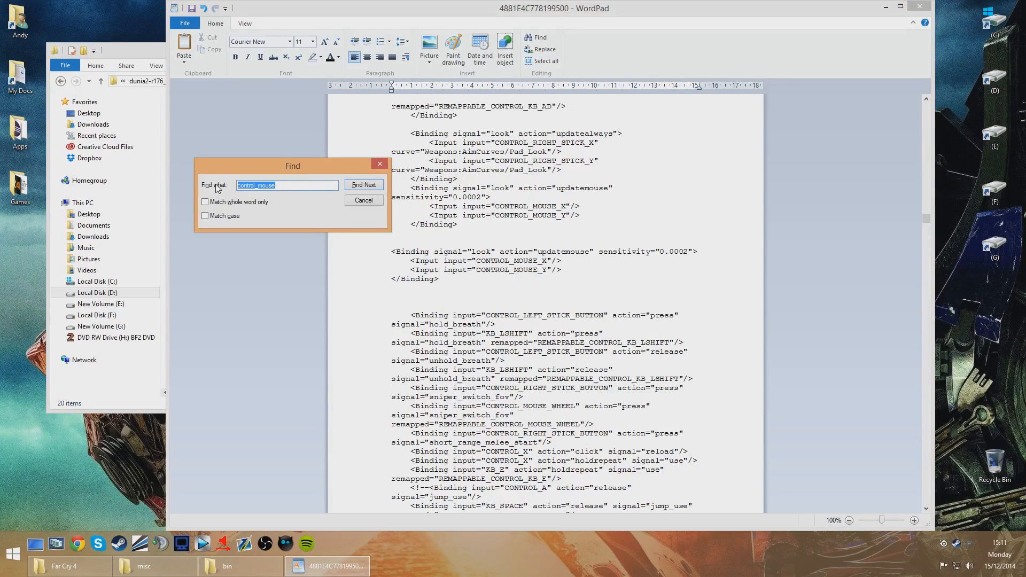
text(look_mw)
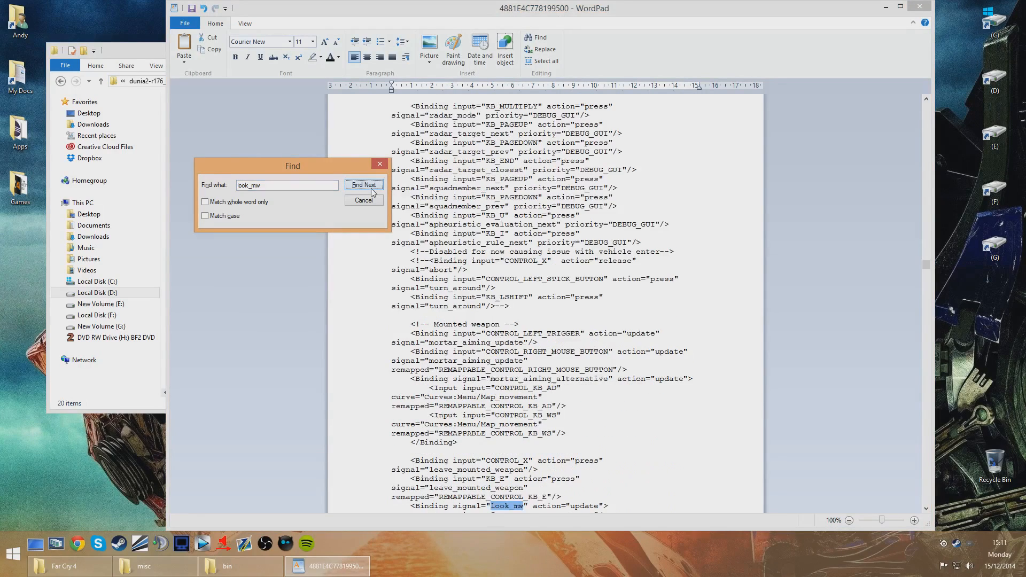
click(363, 184)
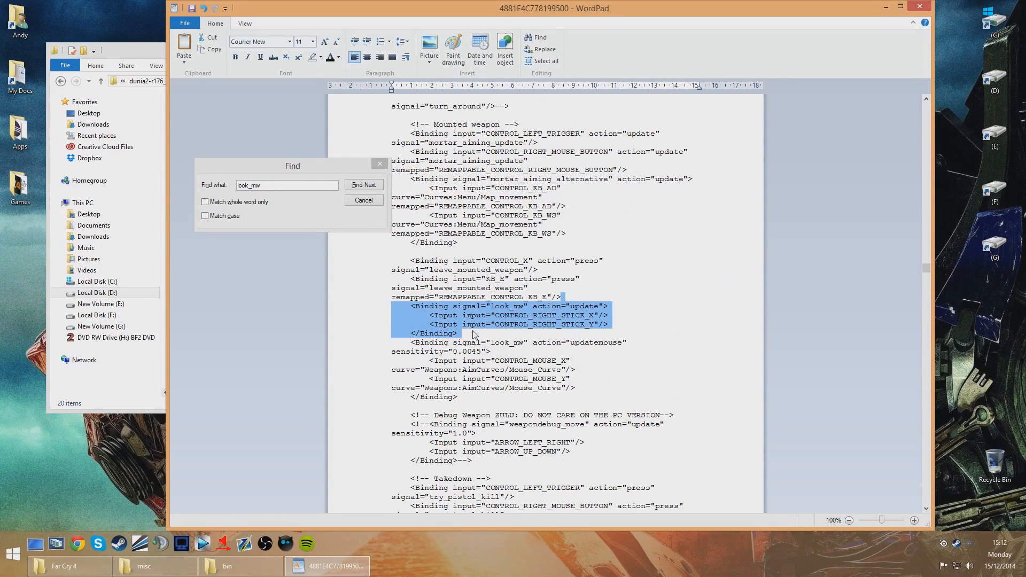
mouse_move(405, 311)
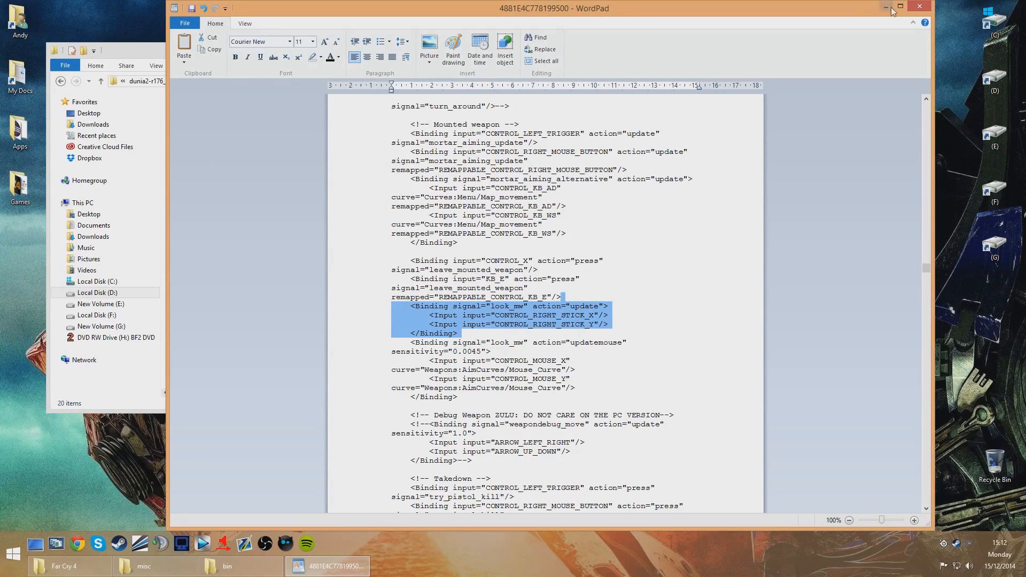
Close the input file without saving and open the actionmaps folder's inputactionmapcommon
click(919, 6)
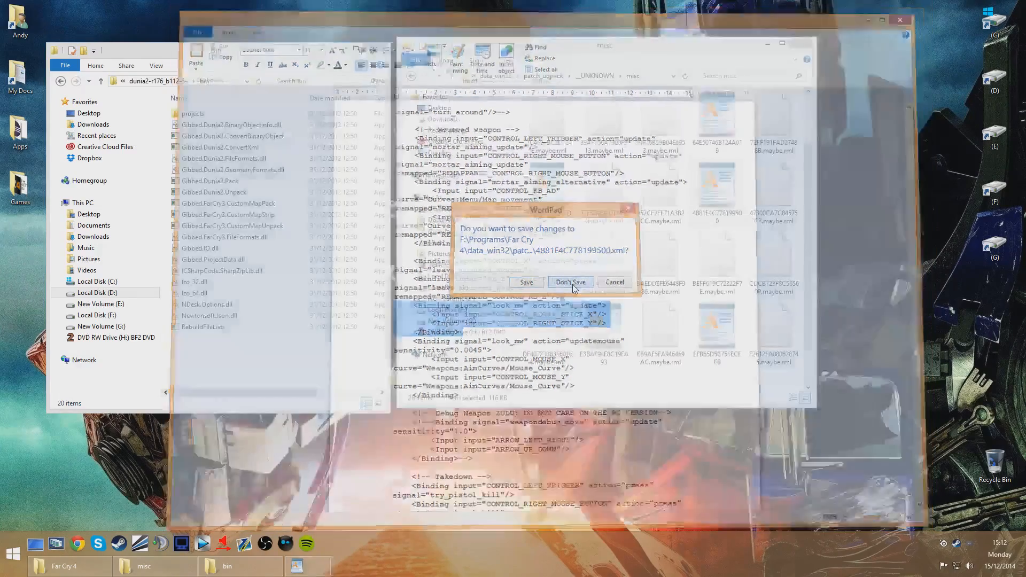
click(569, 282)
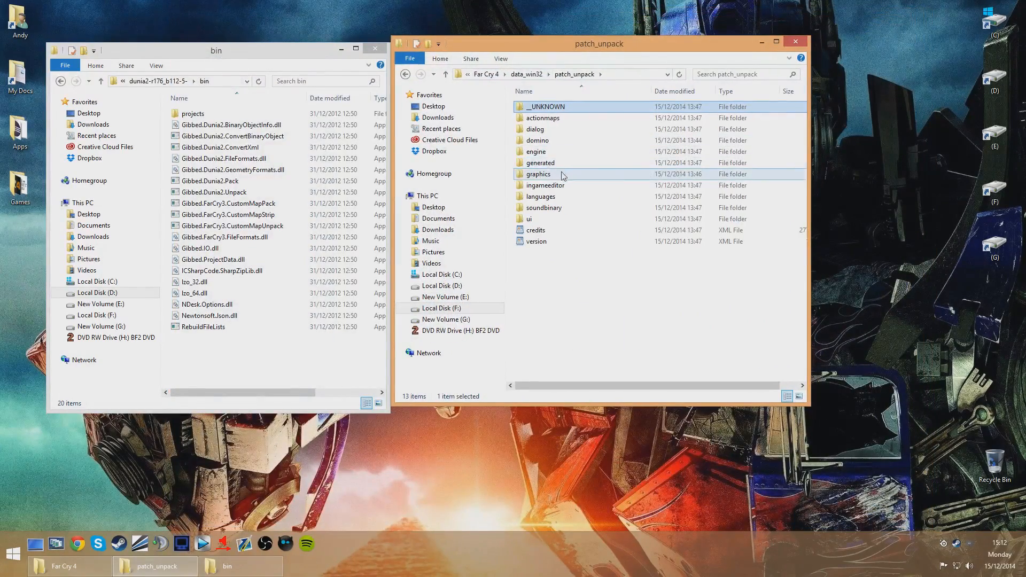
double_click(537, 117)
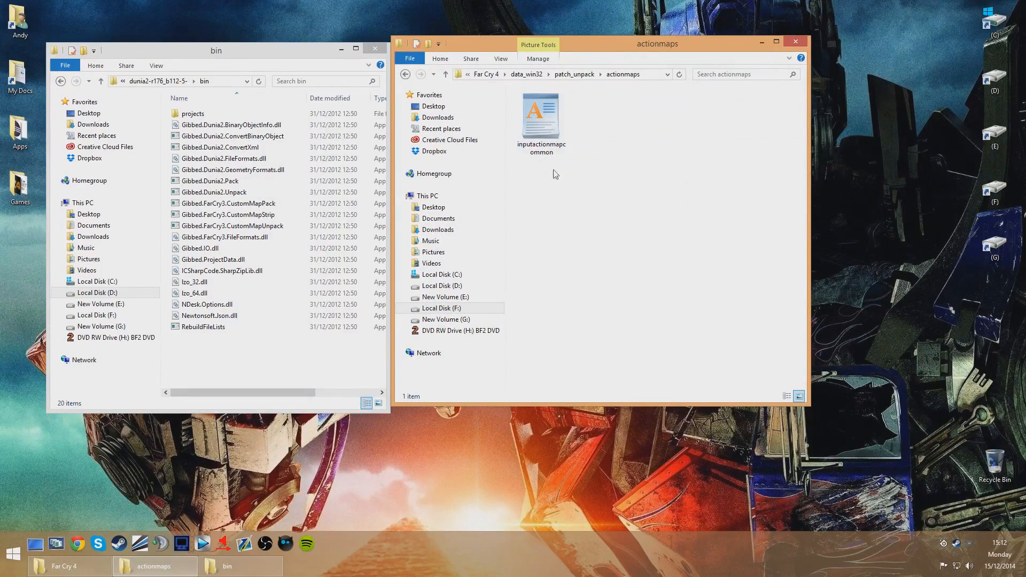
Inspect the InputController section's MouseAcceleration 0.0 and MouseCurveMultiplayer 0.0 lines in inputactionmapcommon
double_click(541, 114)
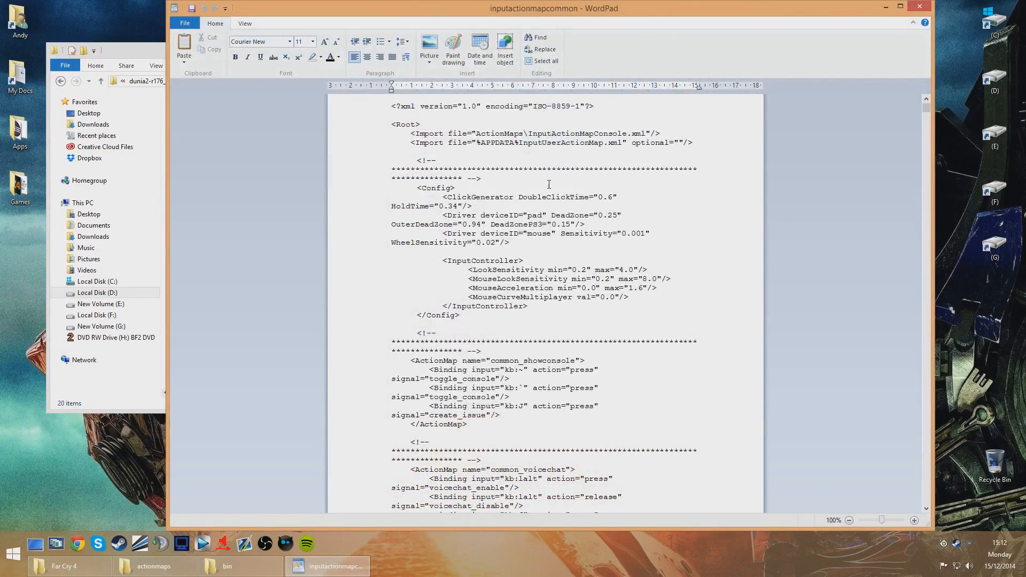
scroll(down, 3)
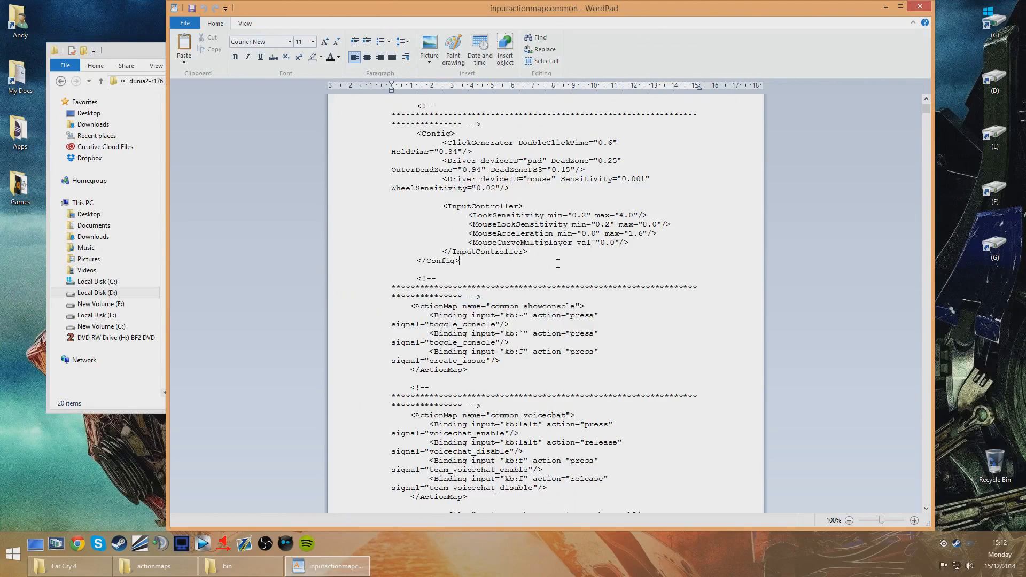
double_click(513, 234)
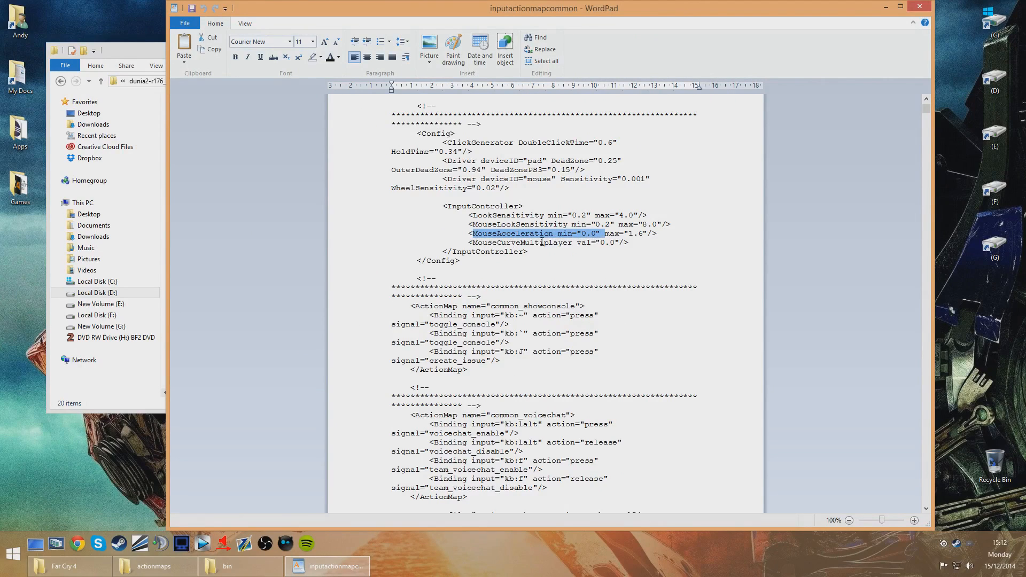
double_click(520, 243)
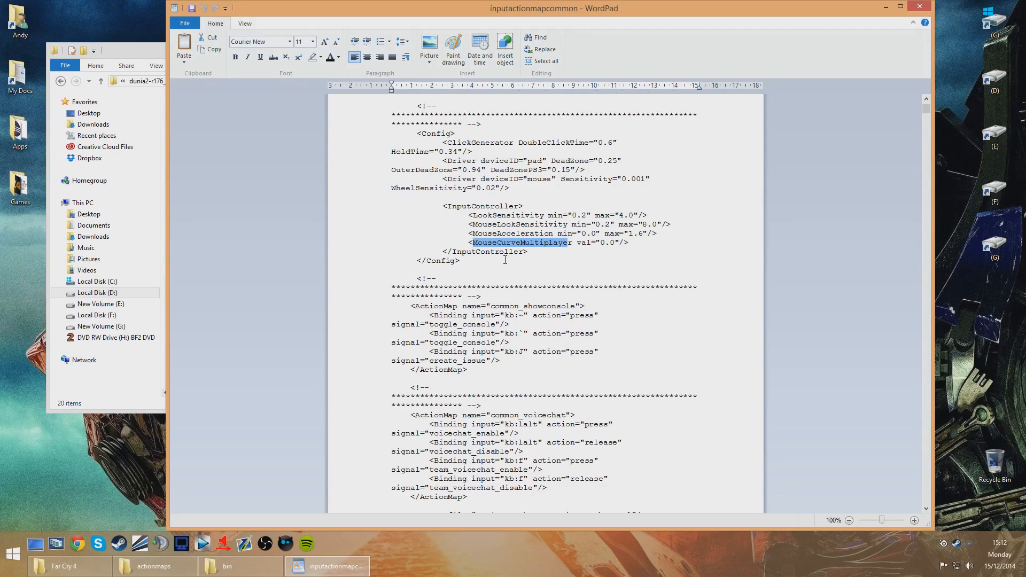
click(484, 265)
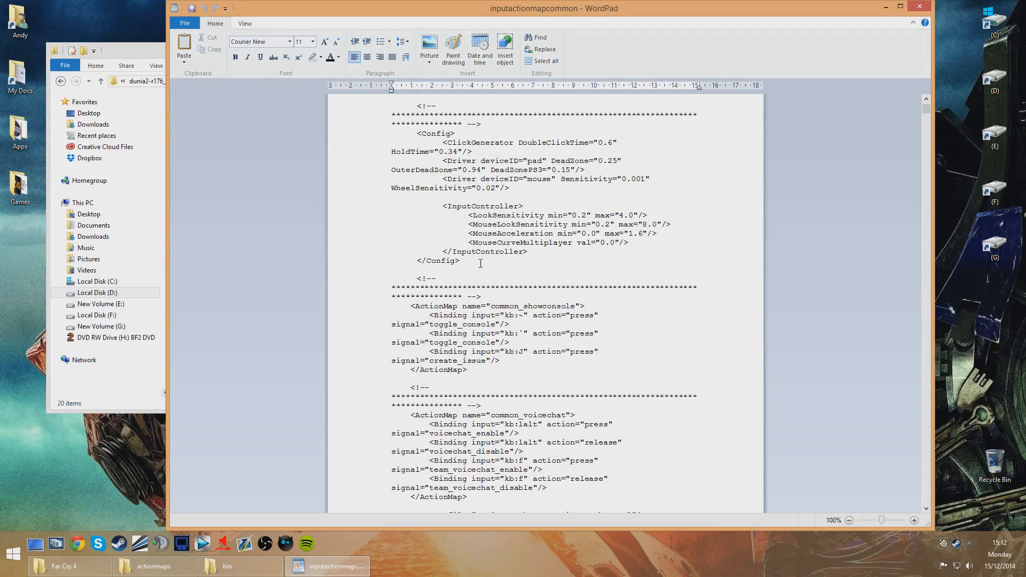
click(391, 269)
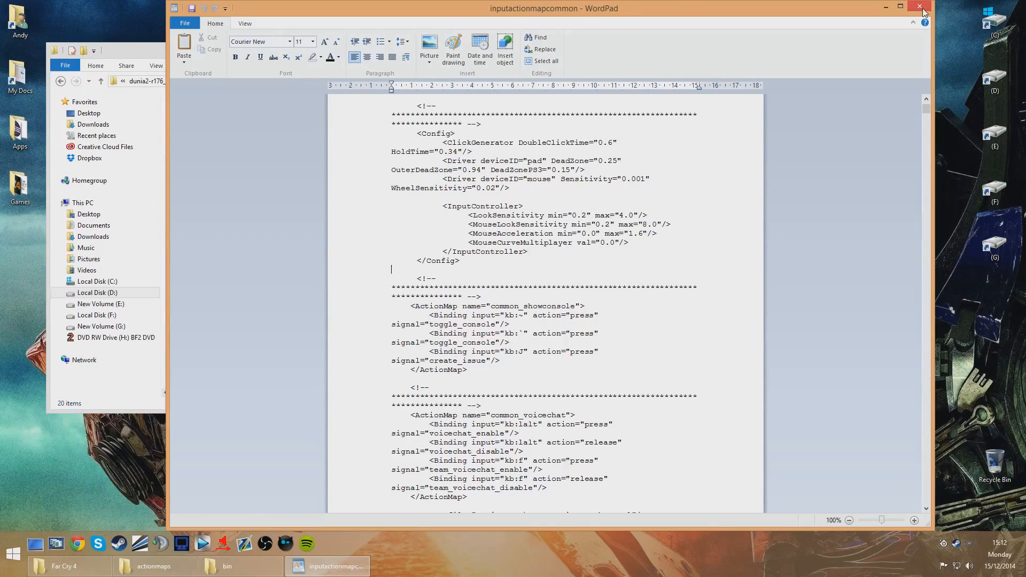
Close inputactionmapcommon and return up to the Far Cry 4 data_win32 folder
click(923, 8)
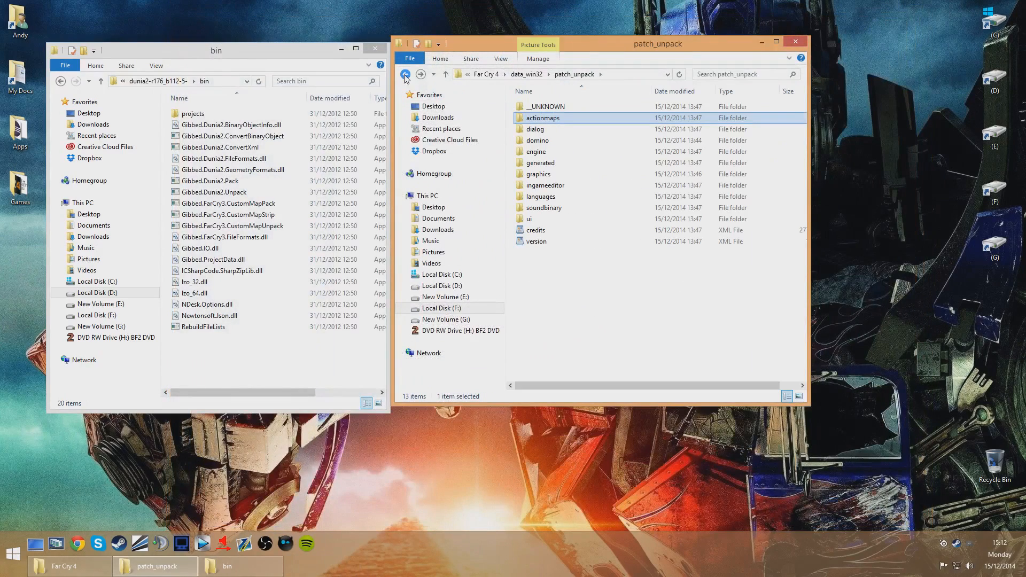
double_click(545, 106)
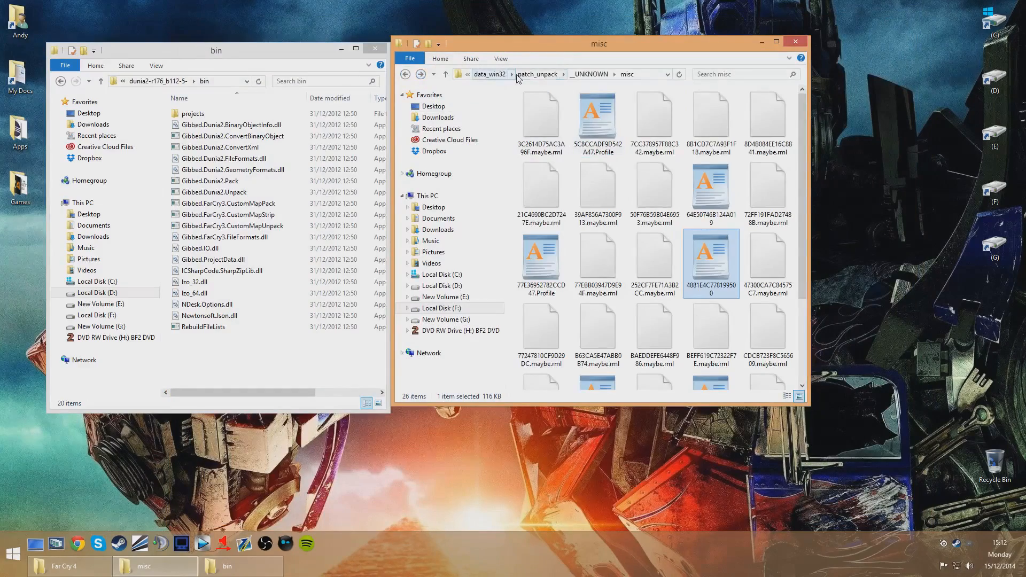
click(538, 74)
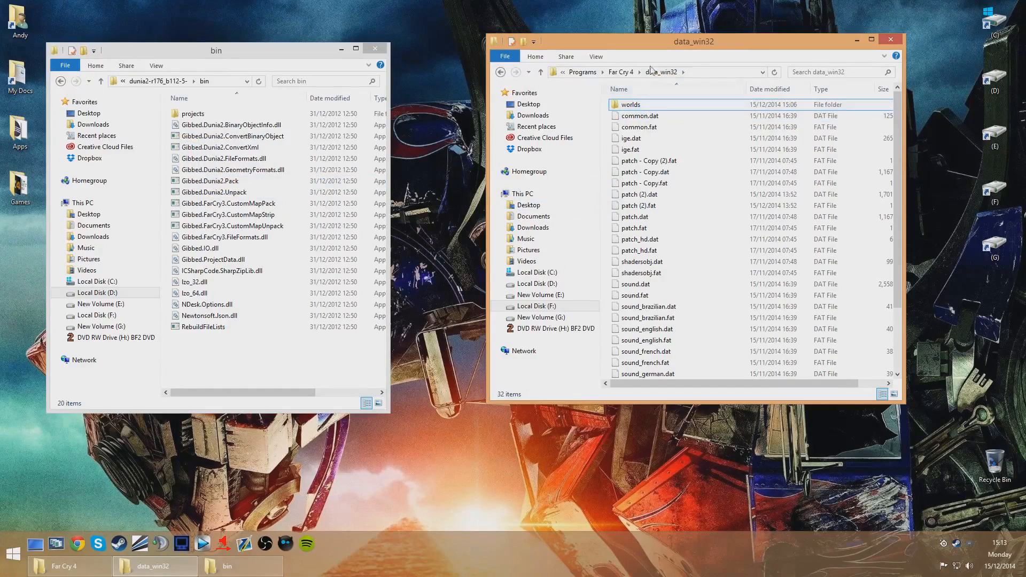
Maximize the data_win32 window and alternate between patch.dat and patch.fat to compare their sizes
click(871, 40)
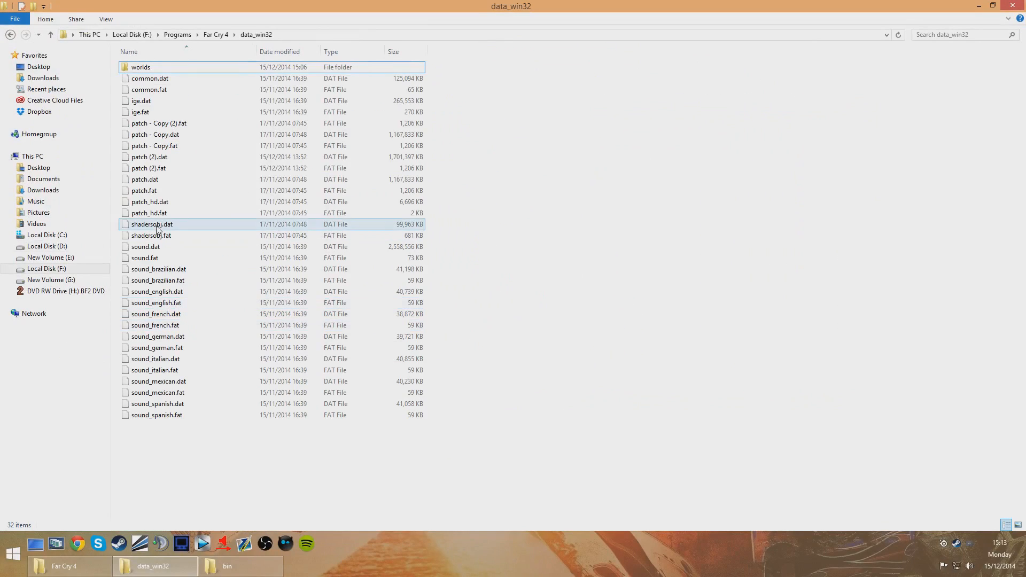
click(145, 179)
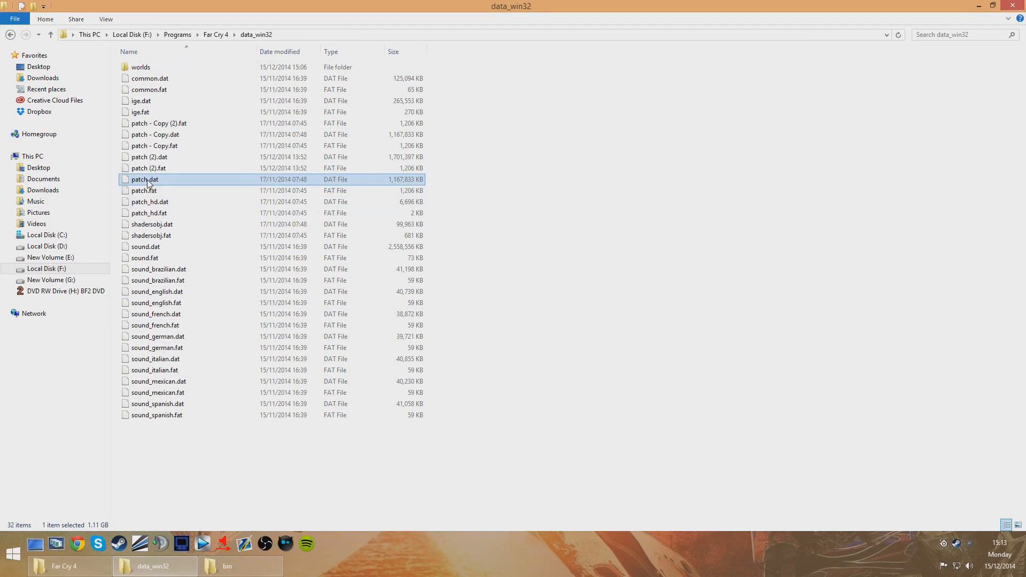
click(145, 190)
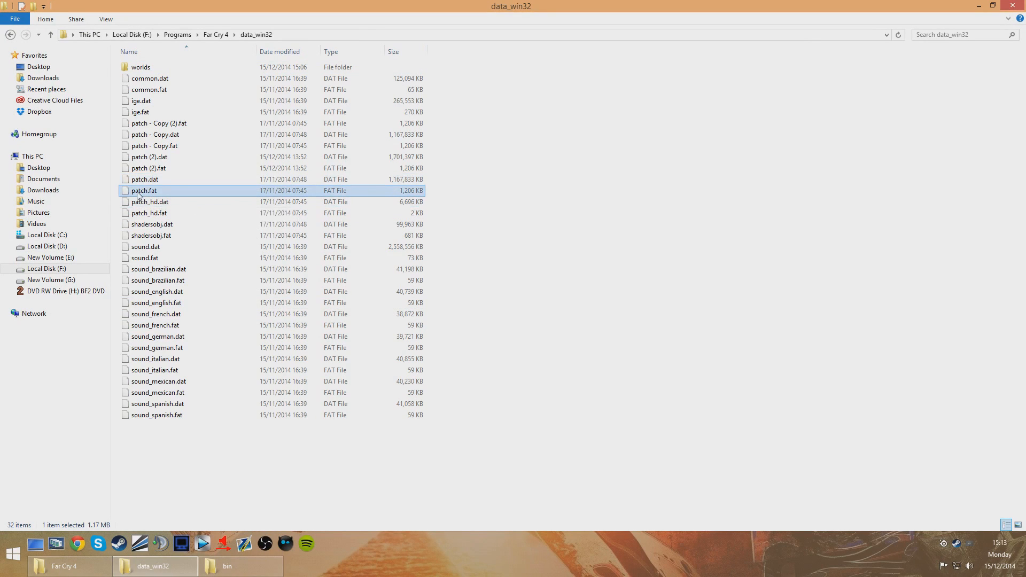
click(144, 178)
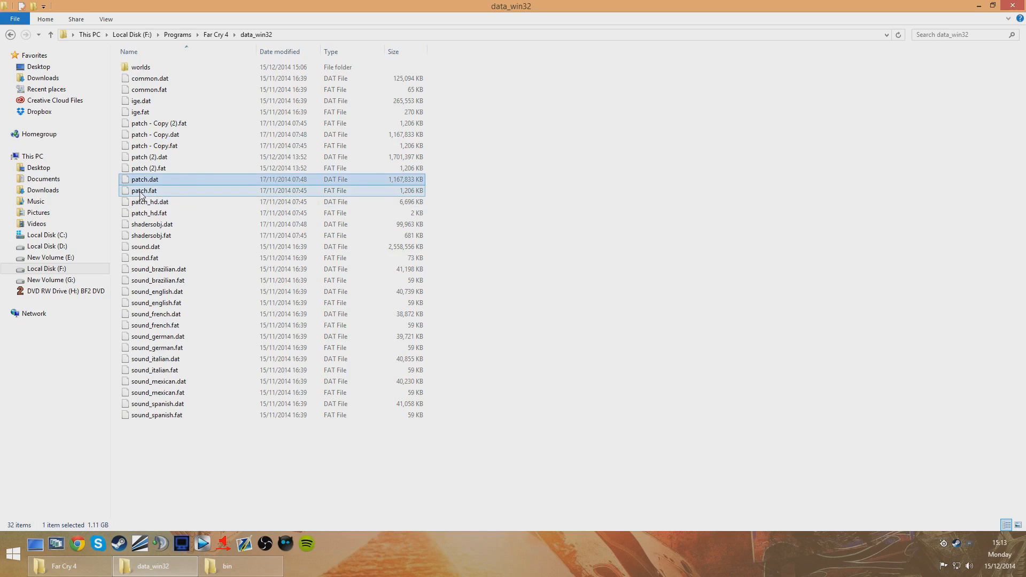
mouse_move(144, 190)
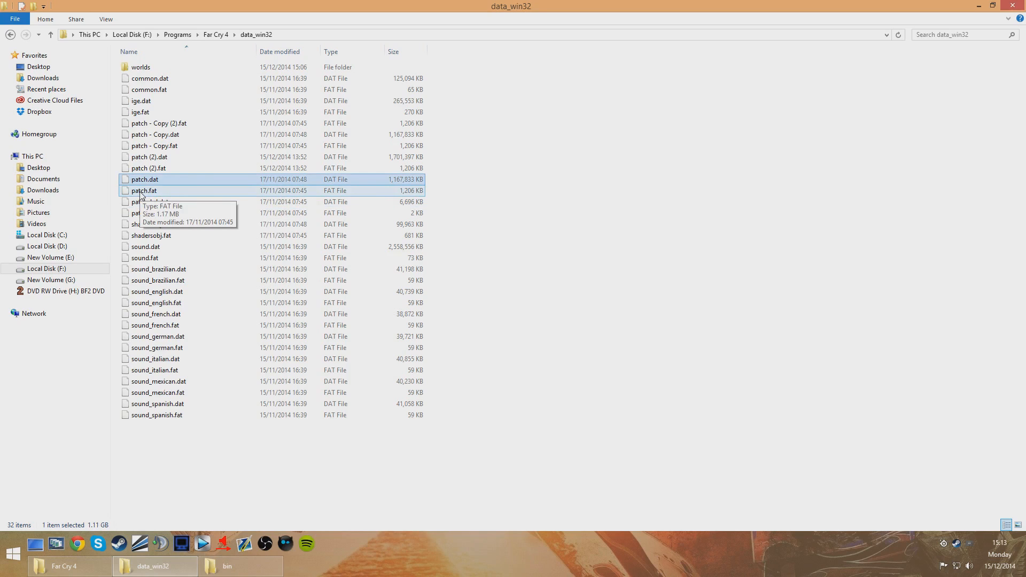
click(144, 190)
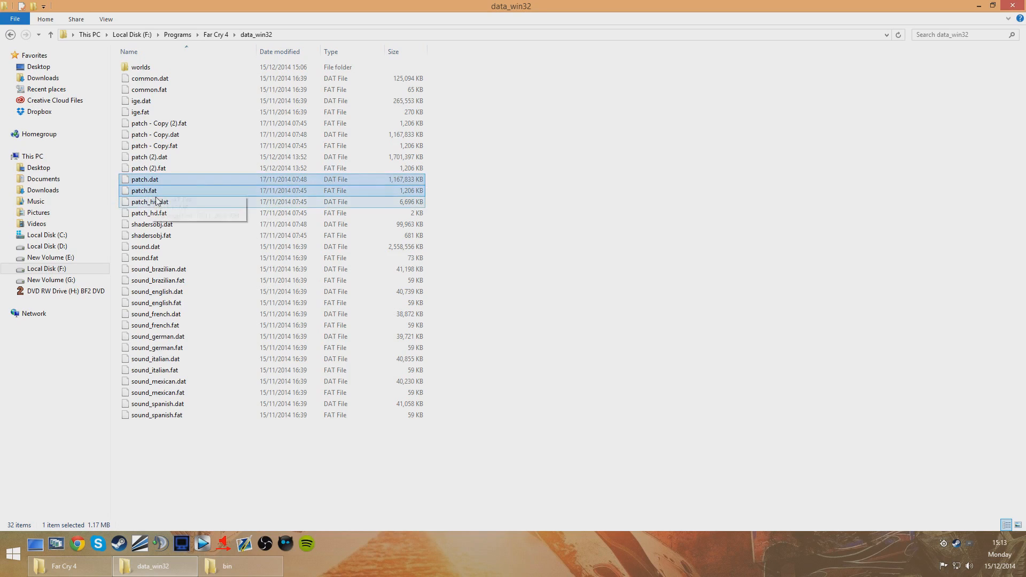
Check patch.dat and the patch - Copy (2).fat backup against patch.fat, ending on the 1.17 MB patch.fat
click(155, 135)
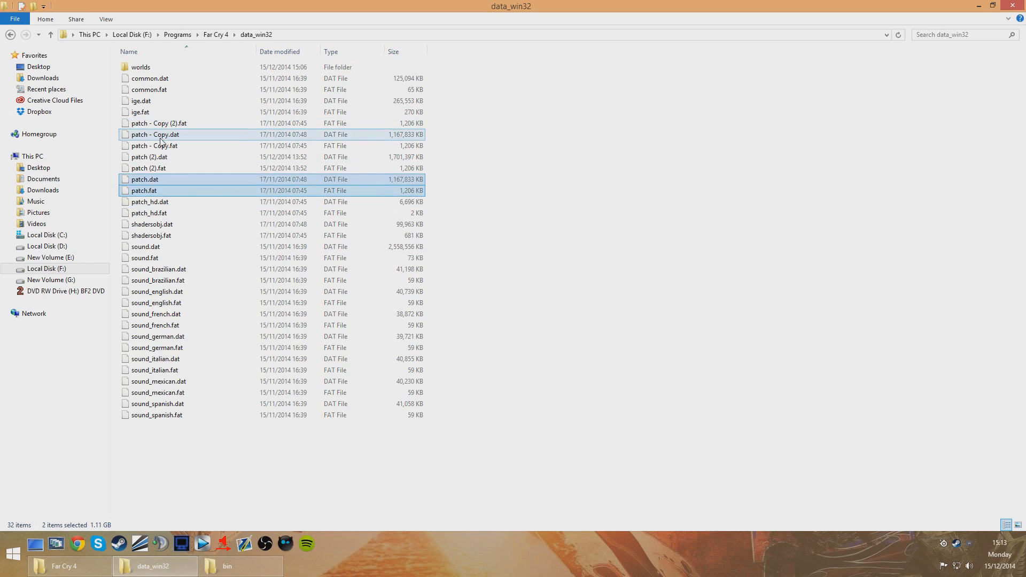
click(159, 123)
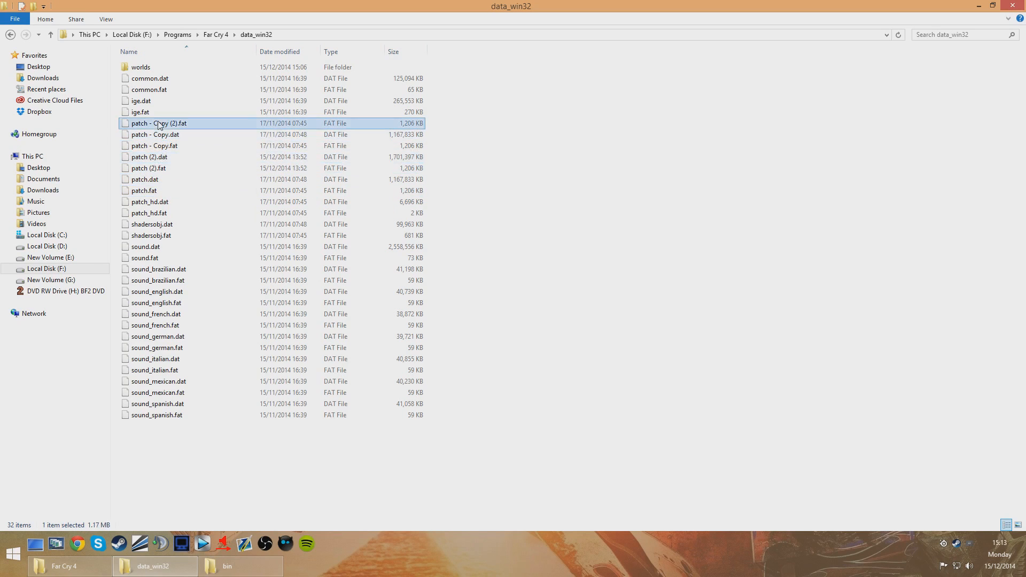
click(144, 190)
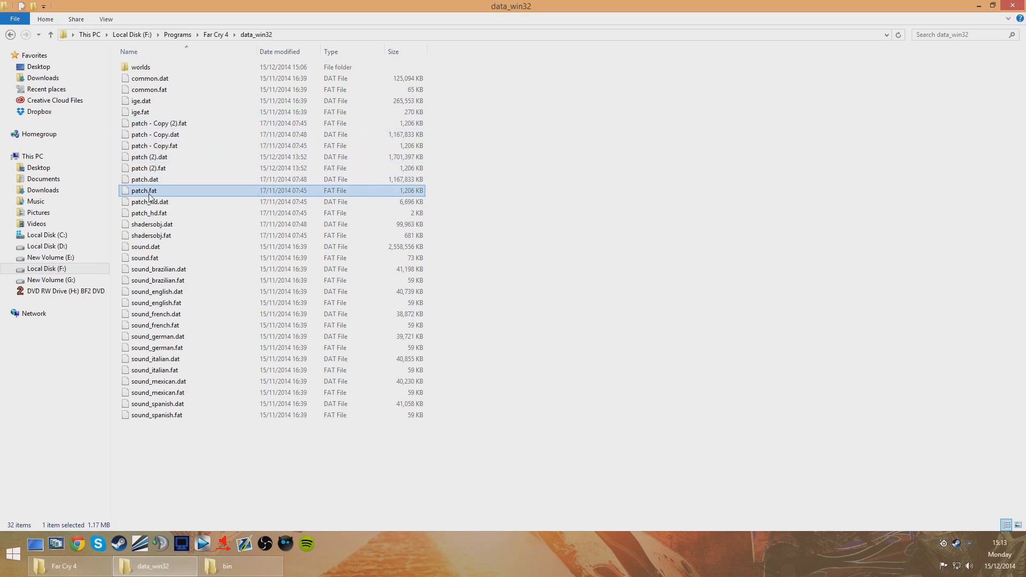
mouse_move(194, 434)
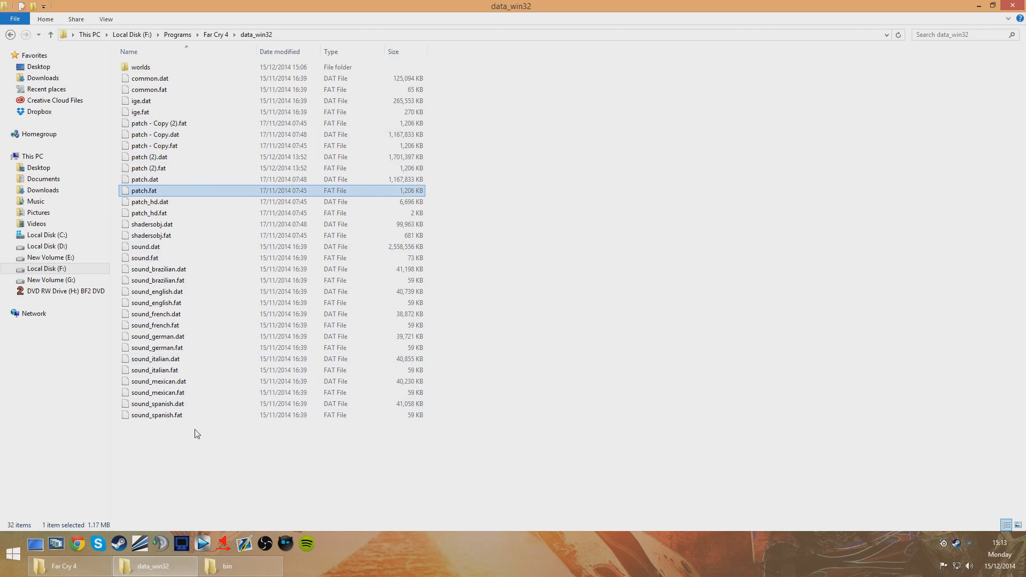
mouse_move(144, 202)
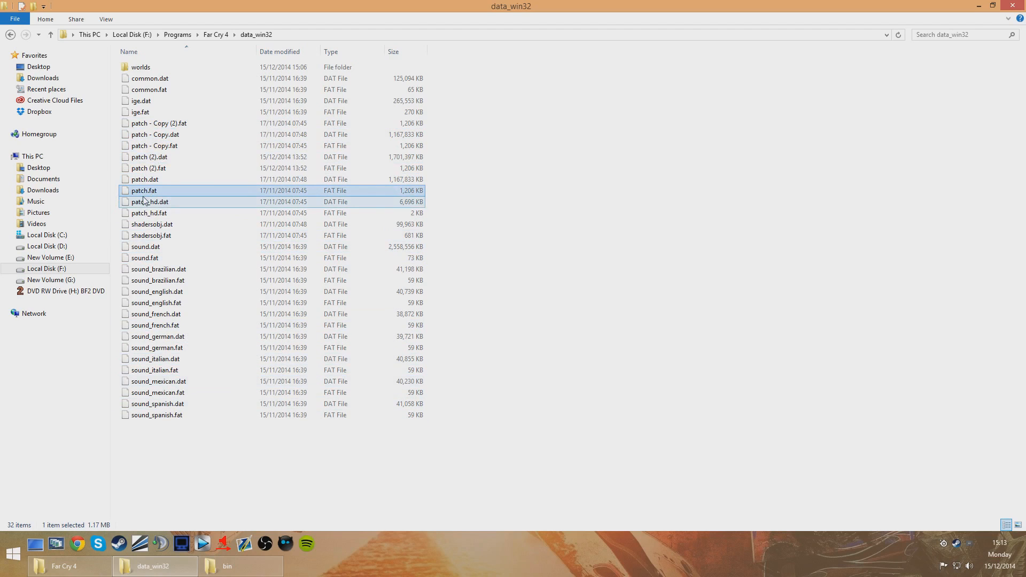
click(144, 179)
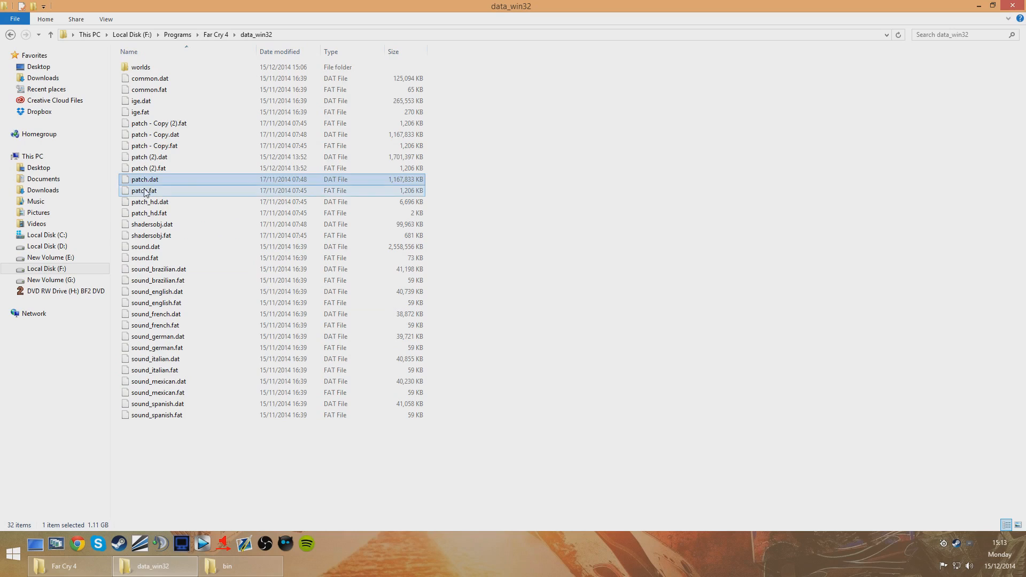
click(144, 191)
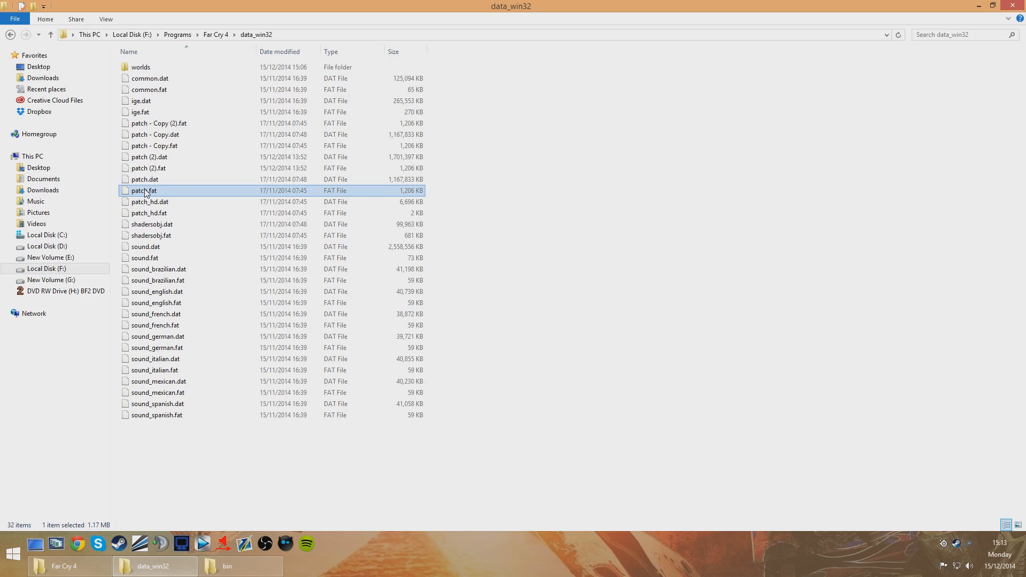
mouse_move(144, 190)
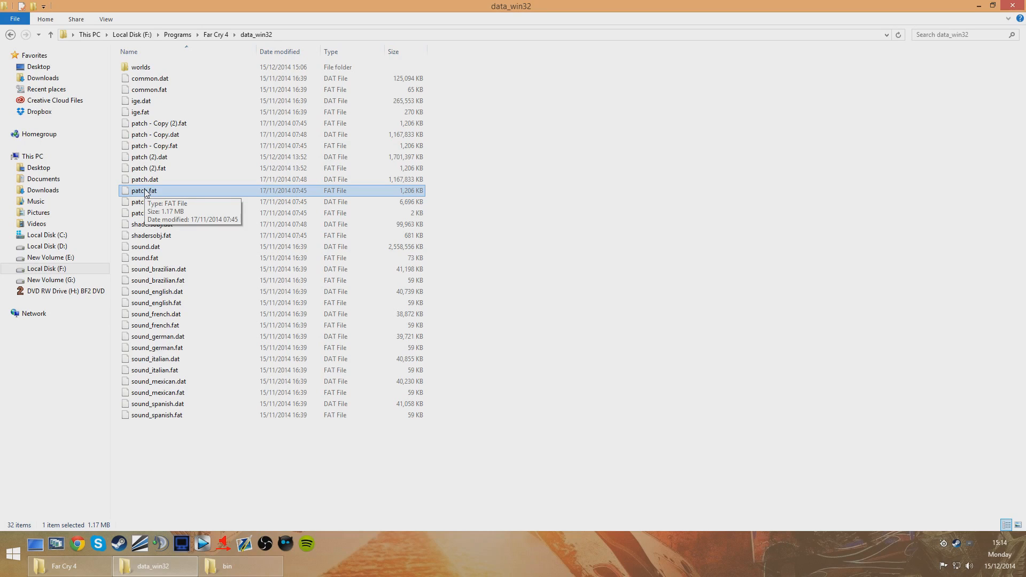
mouse_move(438, 401)
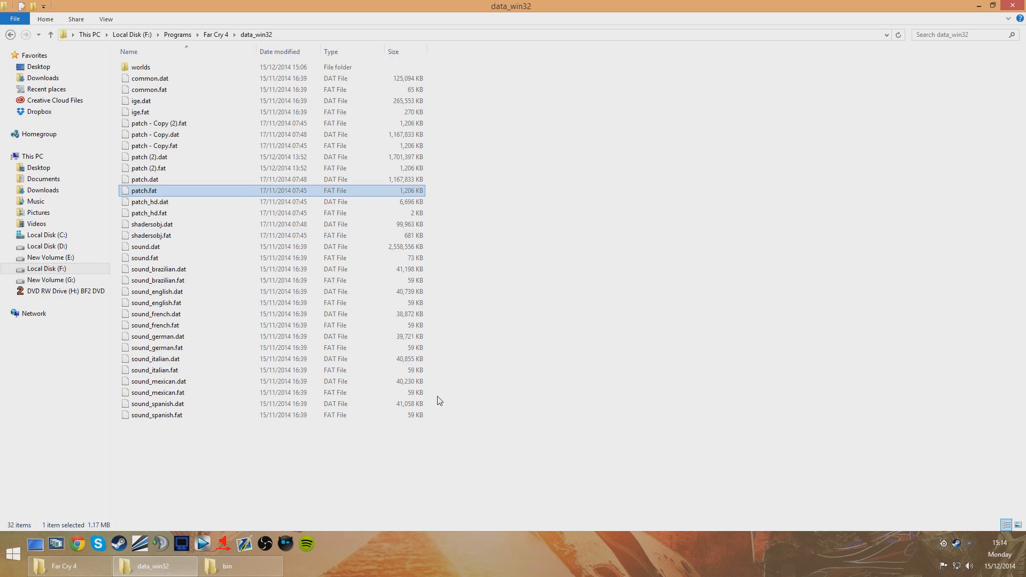
mouse_move(551, 409)
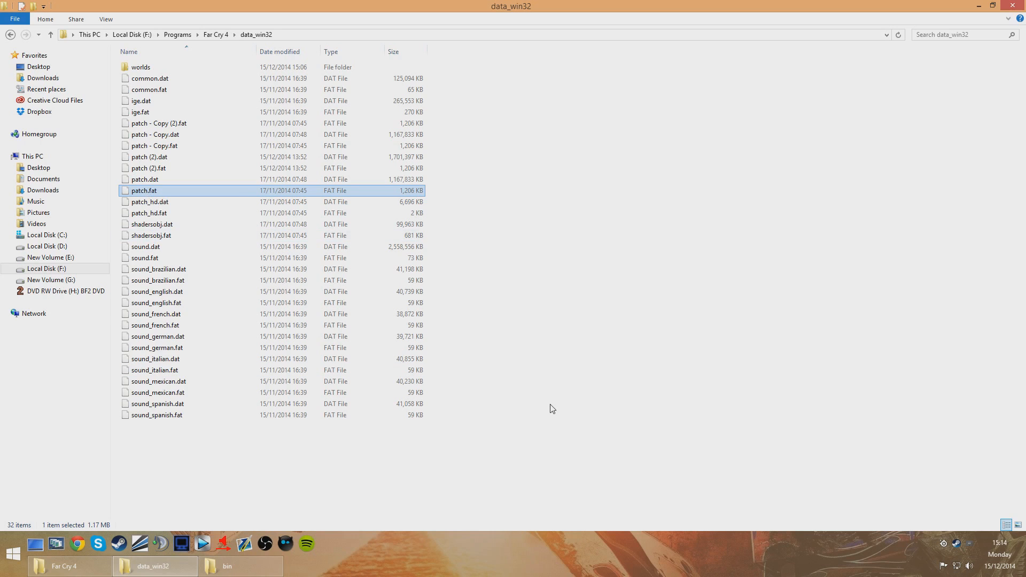